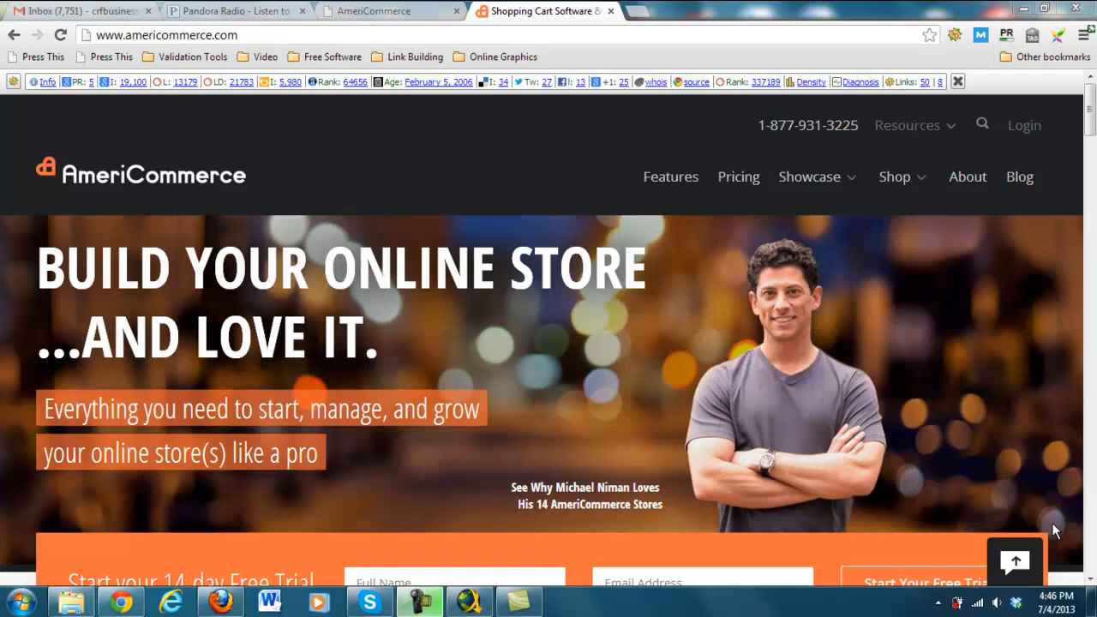
mouse_move(964, 256)
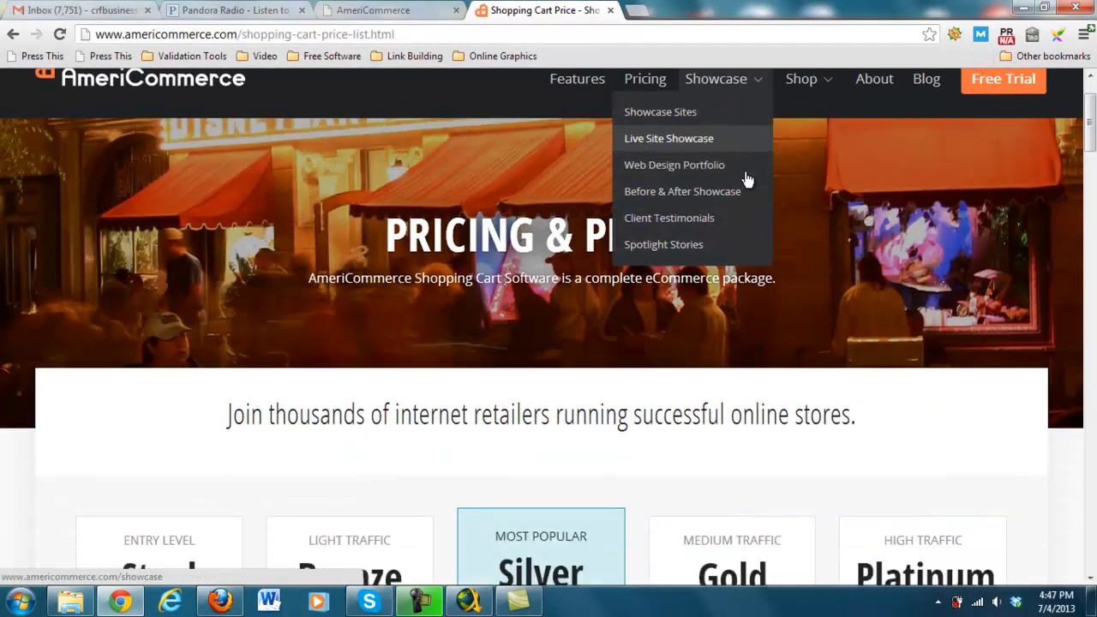
Scroll the pricing page to compare features of the Steel, Bronze, Silver, Gold and Platinum plans.
scroll(down, 3)
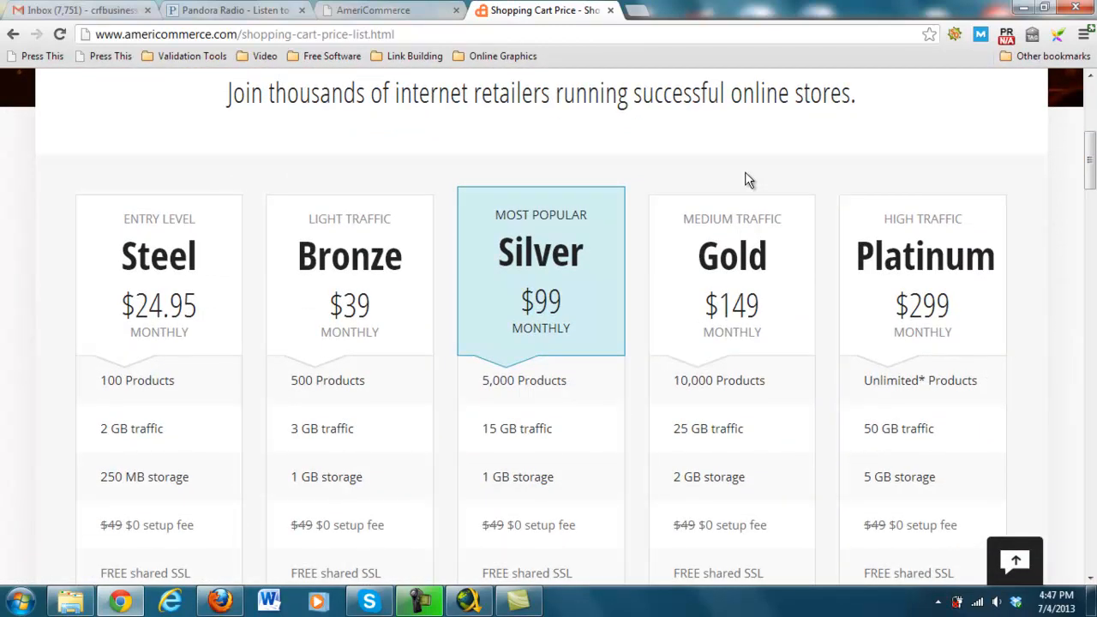
scroll(down, 3)
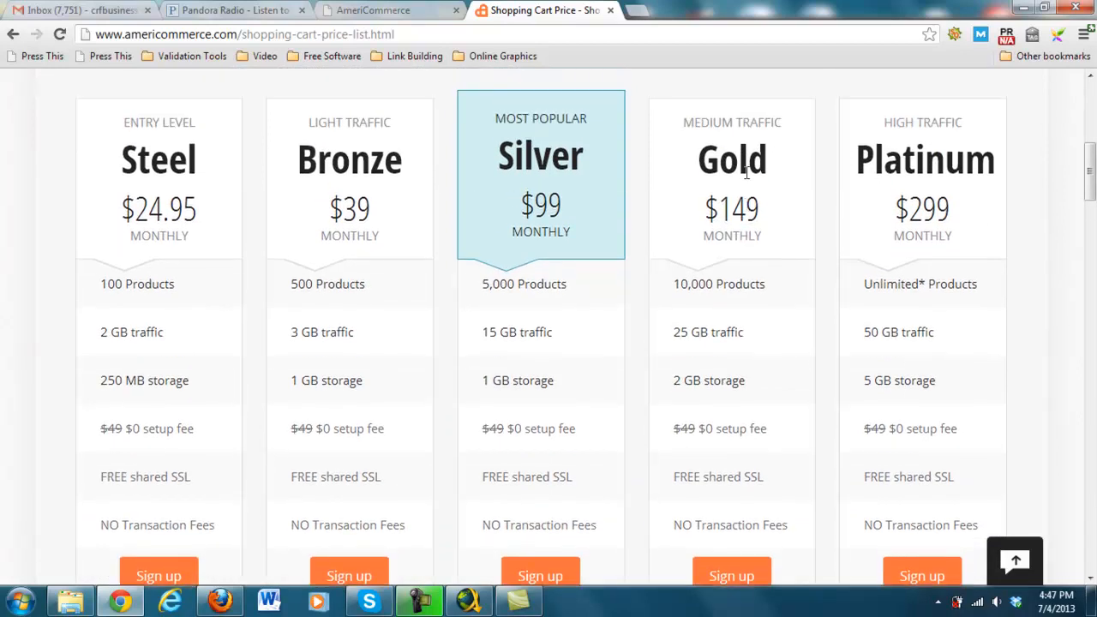
scroll(up, 3)
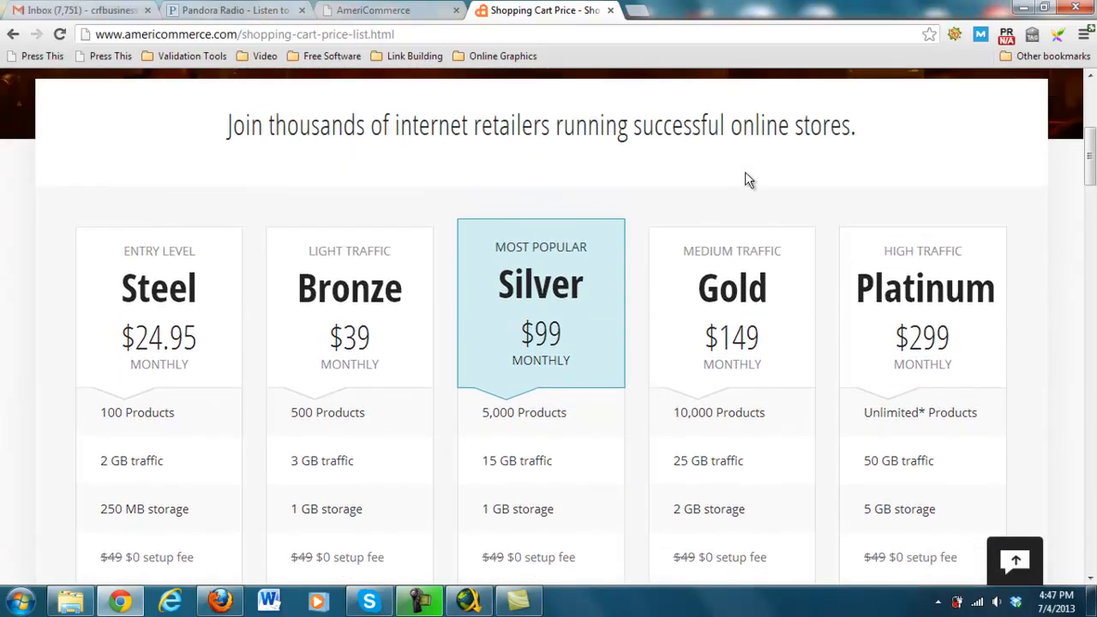
mouse_move(204, 427)
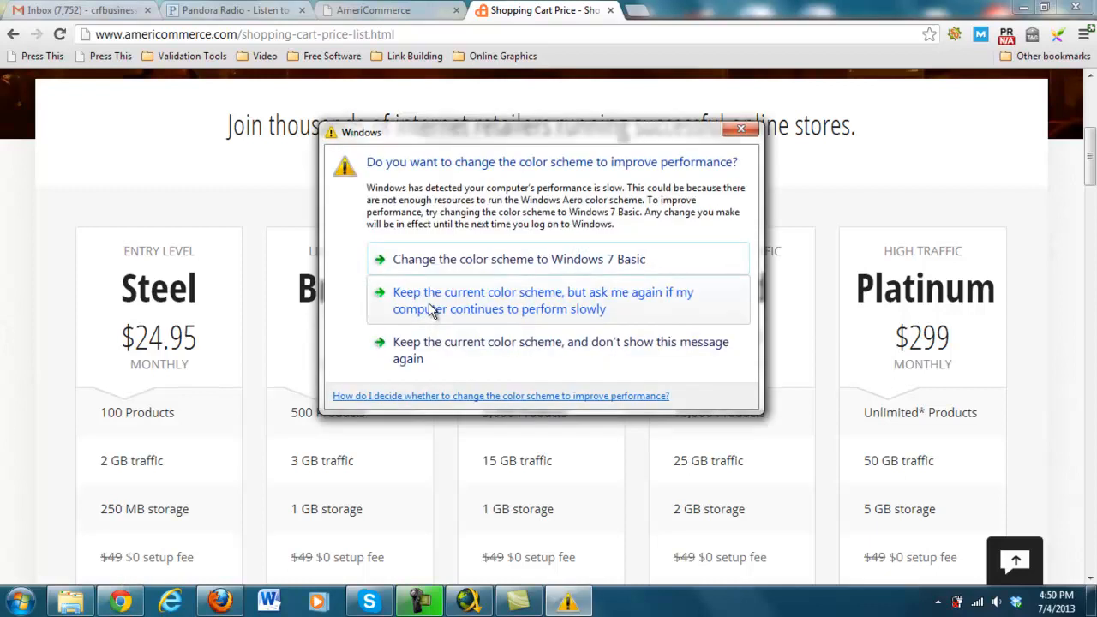
Dismiss the Windows colour-scheme warning, choosing to keep the current colour scheme.
click(741, 128)
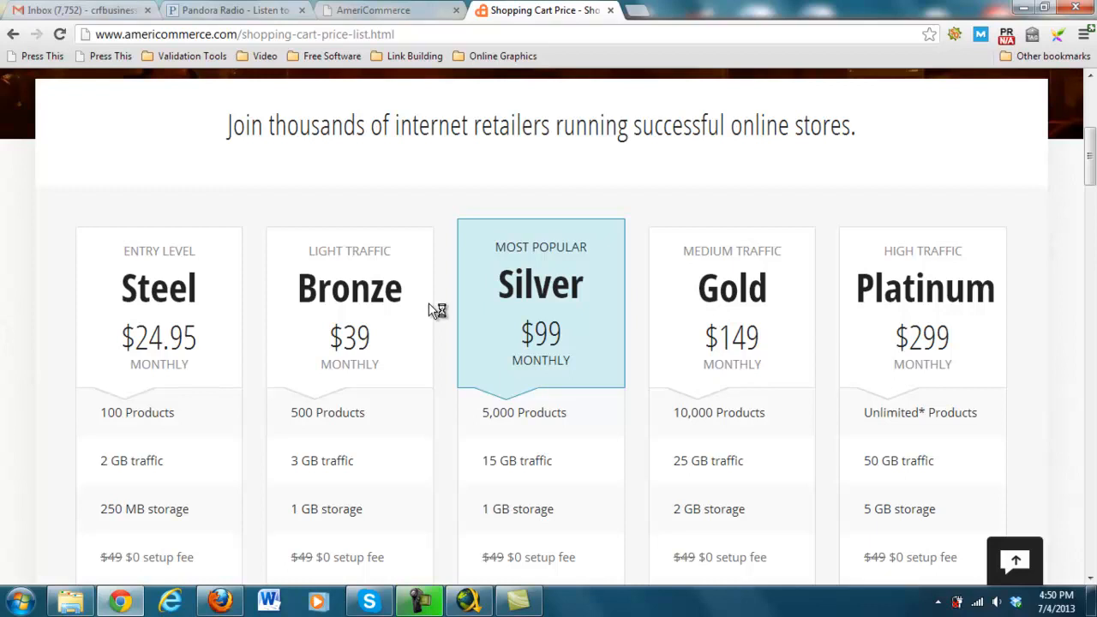
mouse_move(430, 309)
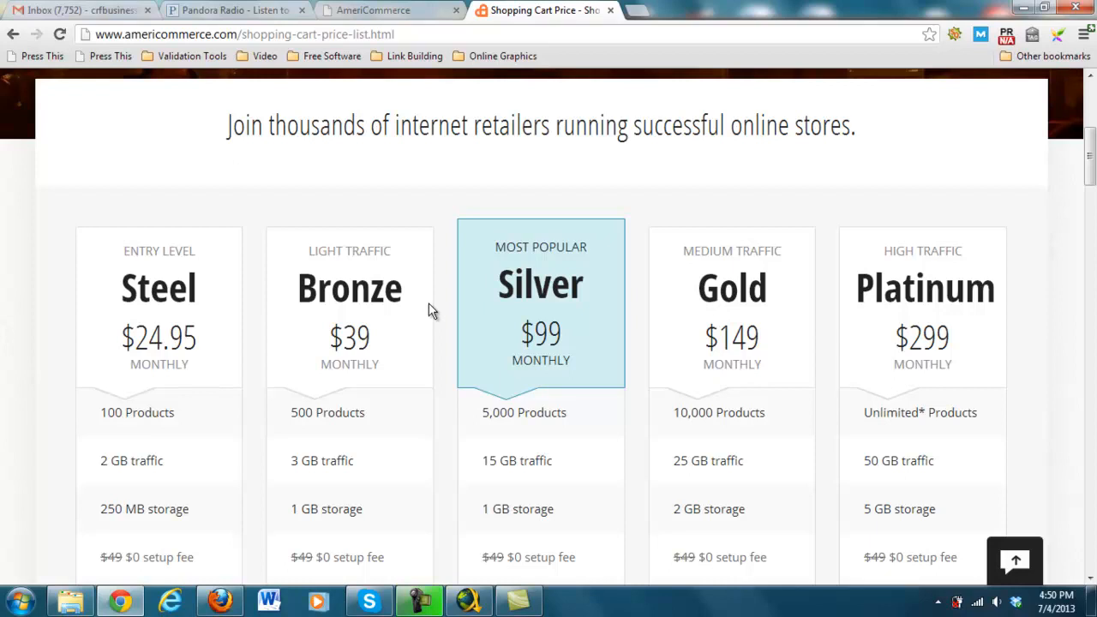
mouse_move(589, 311)
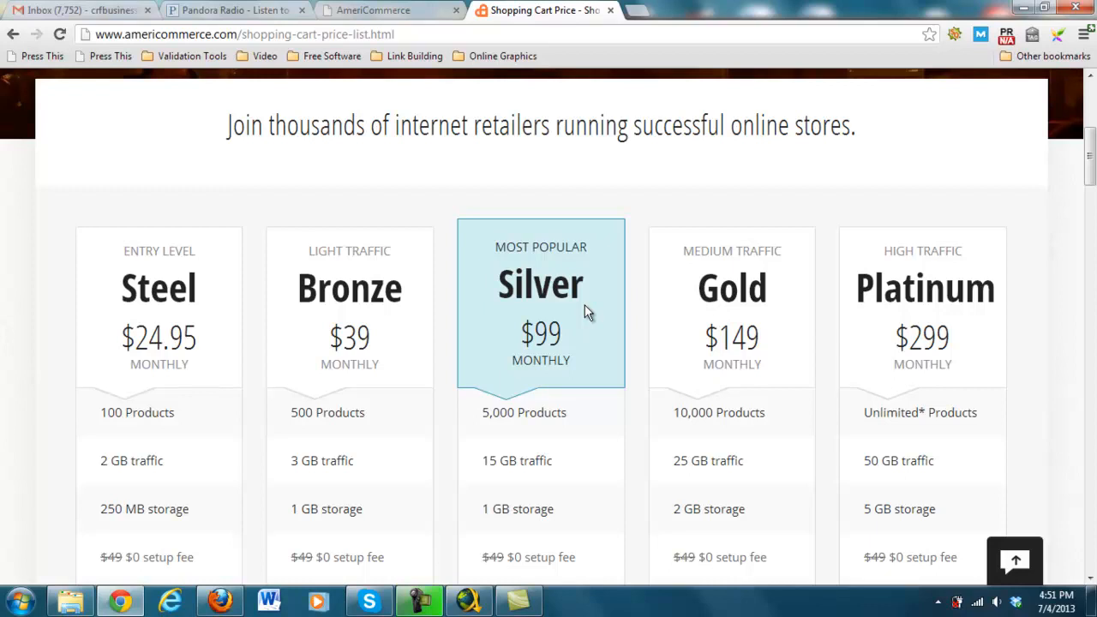
mouse_move(517, 175)
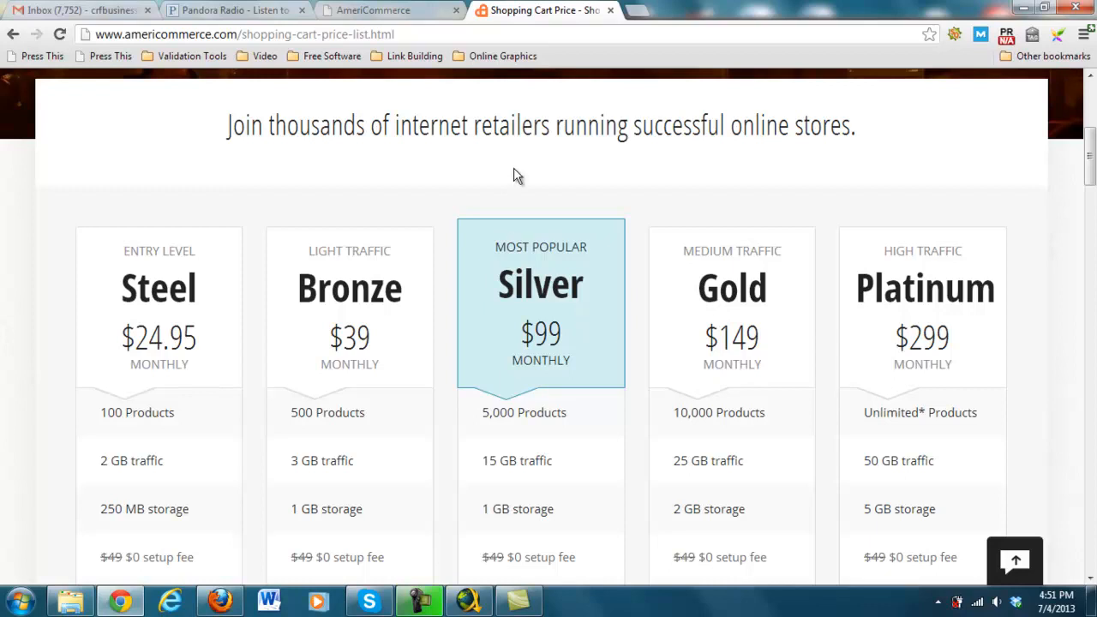
Switch to the admin Dashboard Summary and preview the Reports, Global Settings and Marketing menus.
click(390, 11)
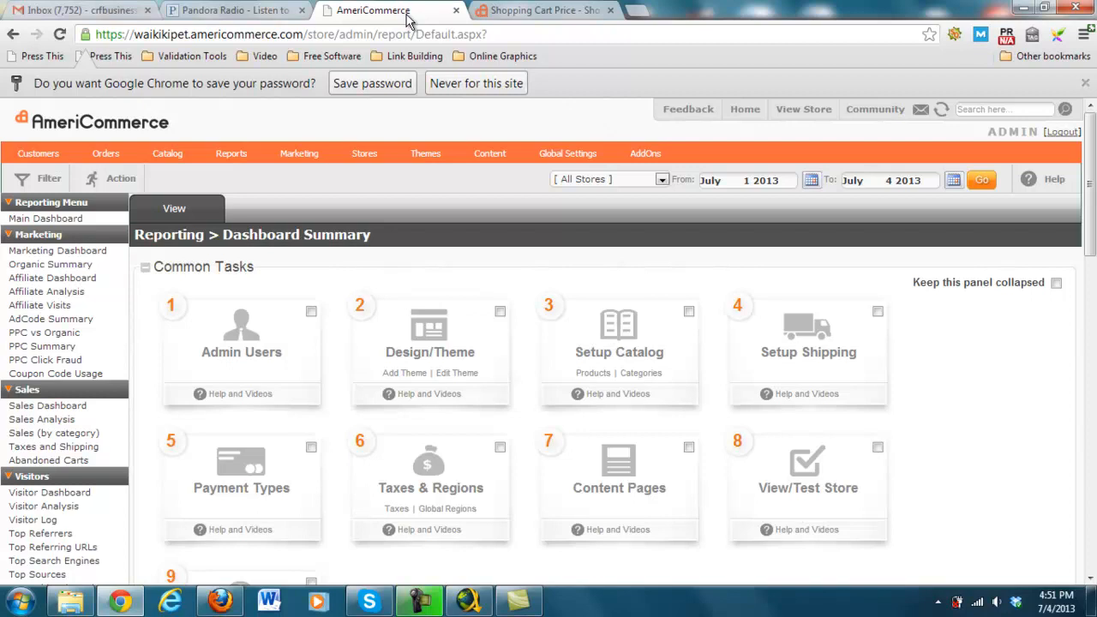
click(231, 152)
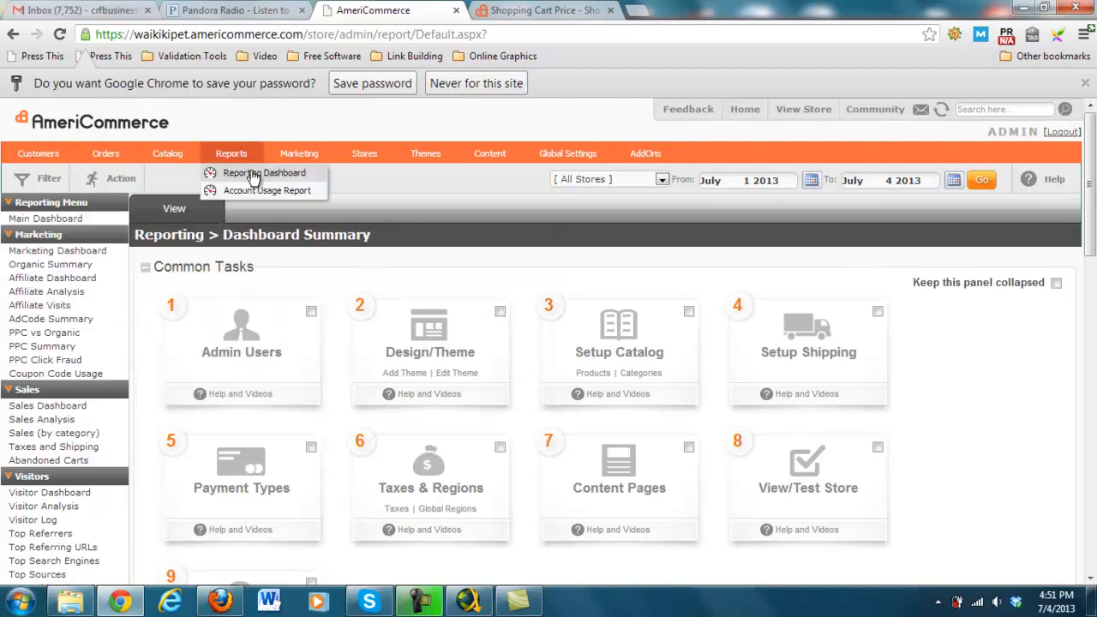
click(567, 153)
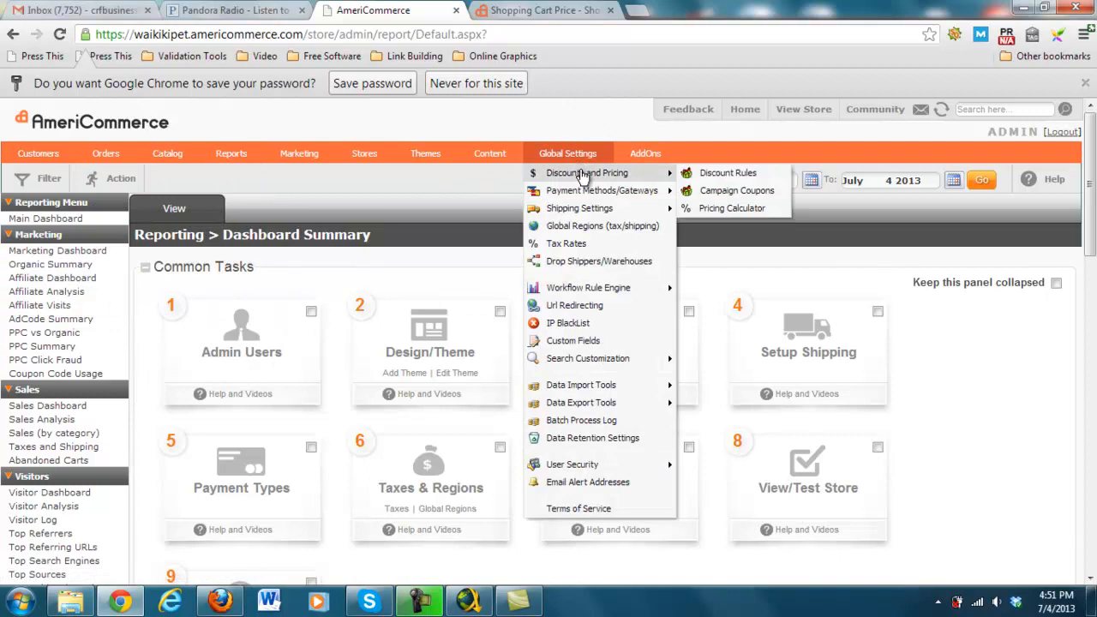
mouse_move(580, 208)
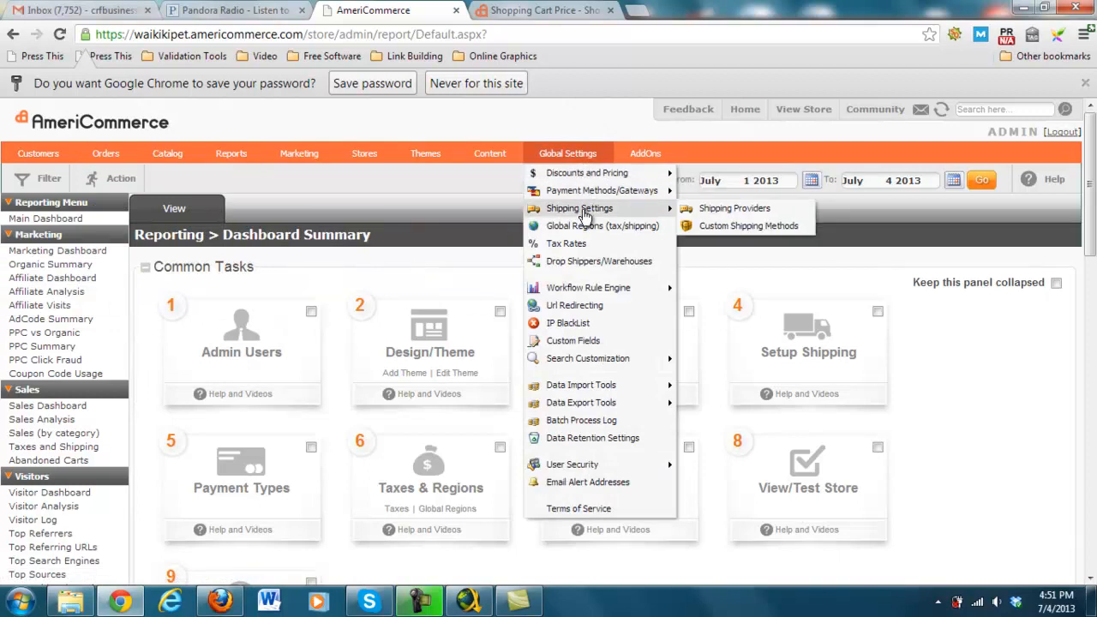
mouse_move(583, 225)
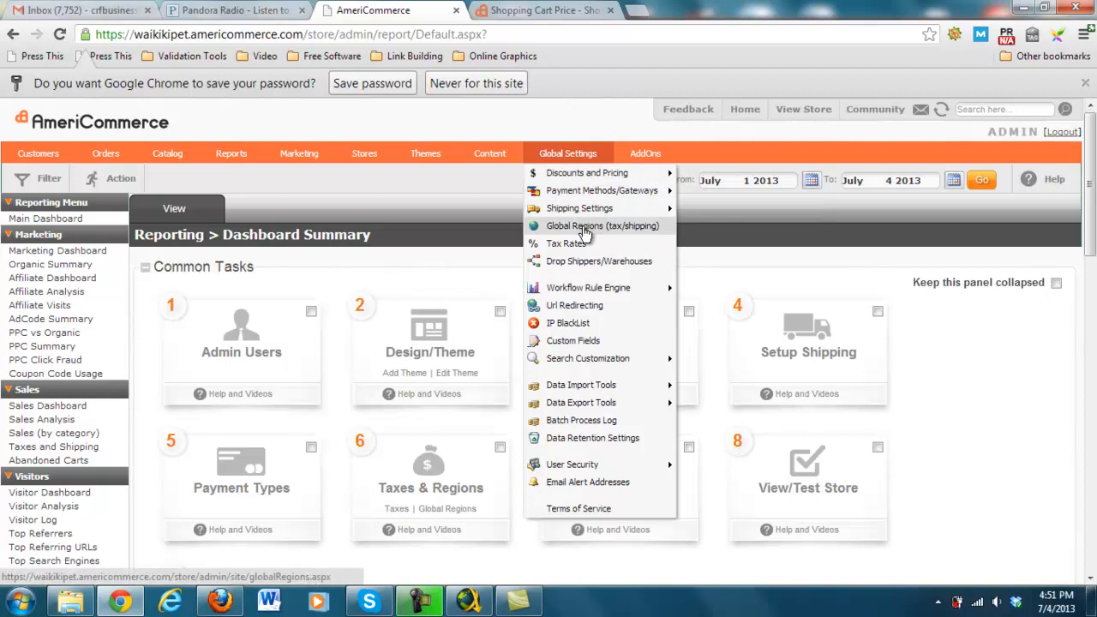
mouse_move(599, 343)
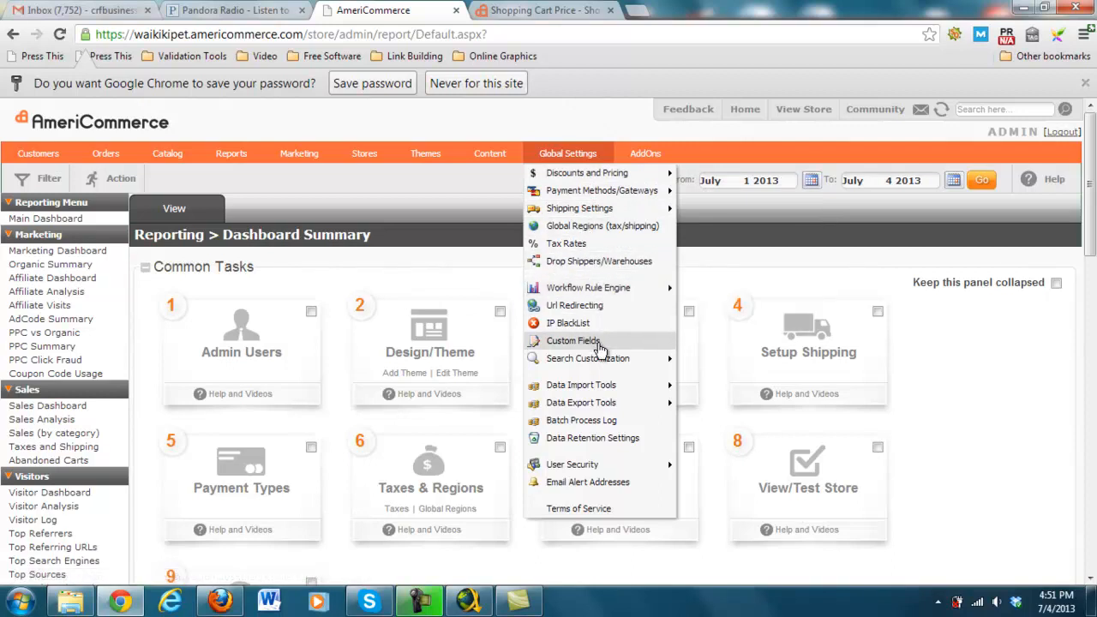
mouse_move(608, 283)
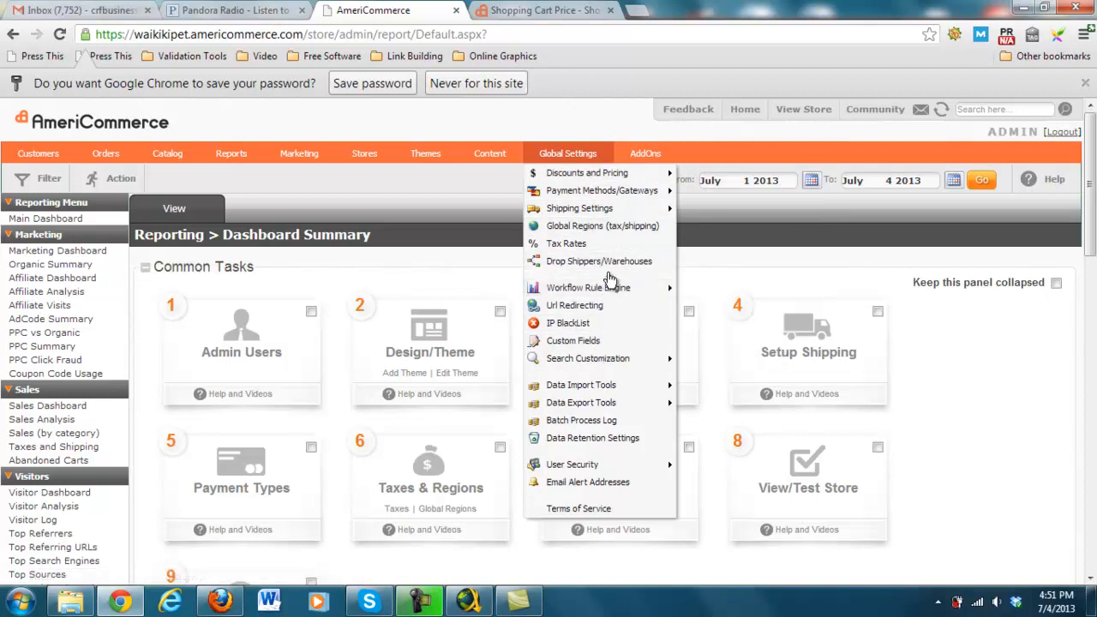
mouse_move(583, 275)
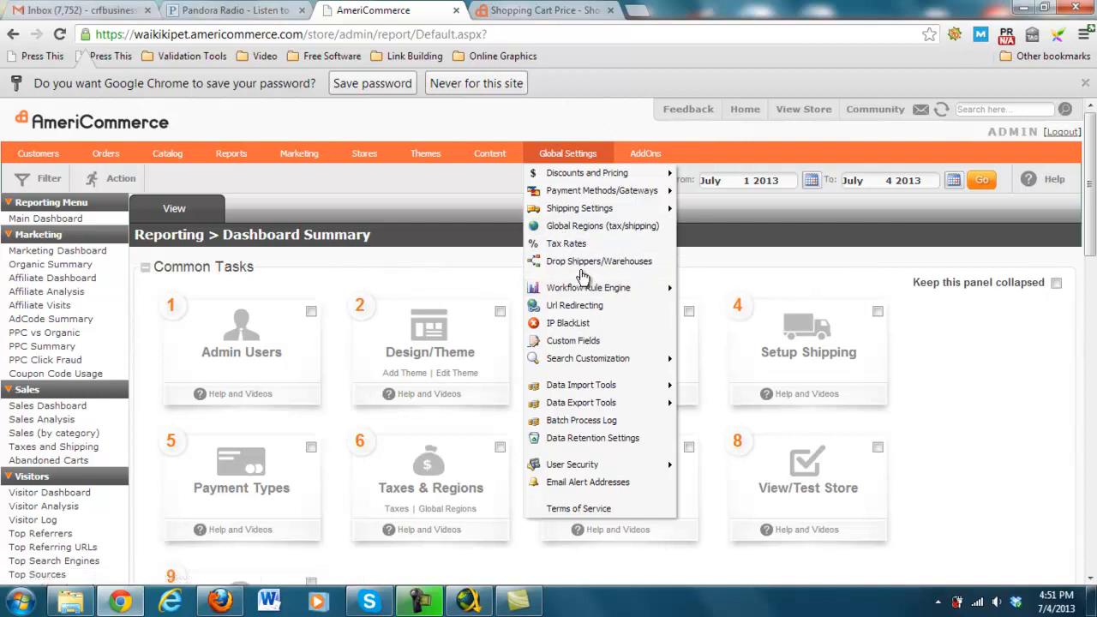
click(480, 212)
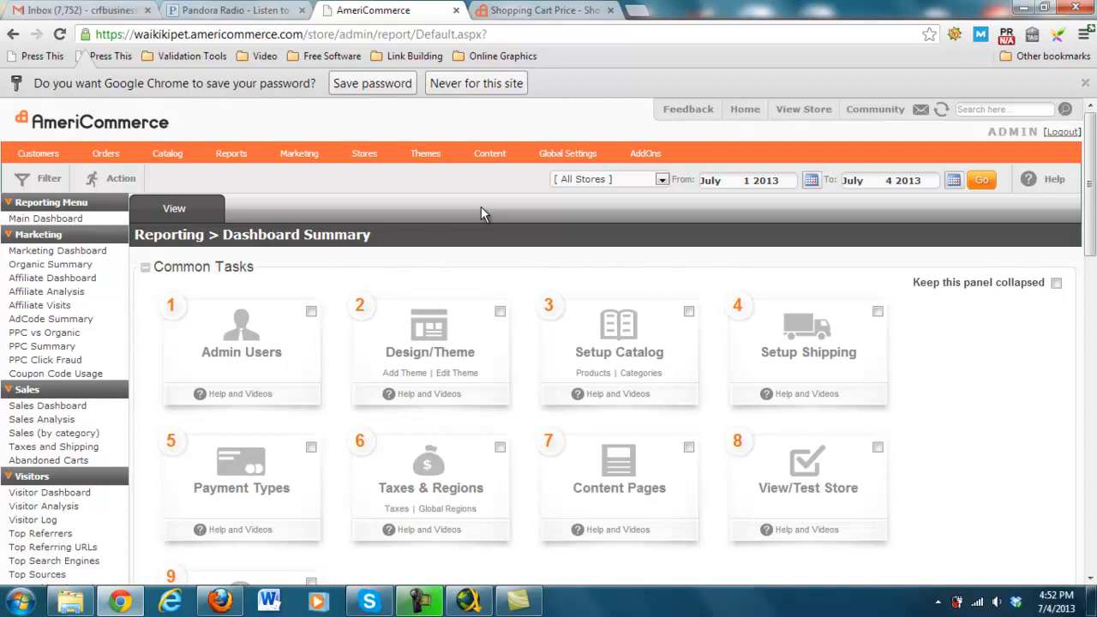
click(299, 152)
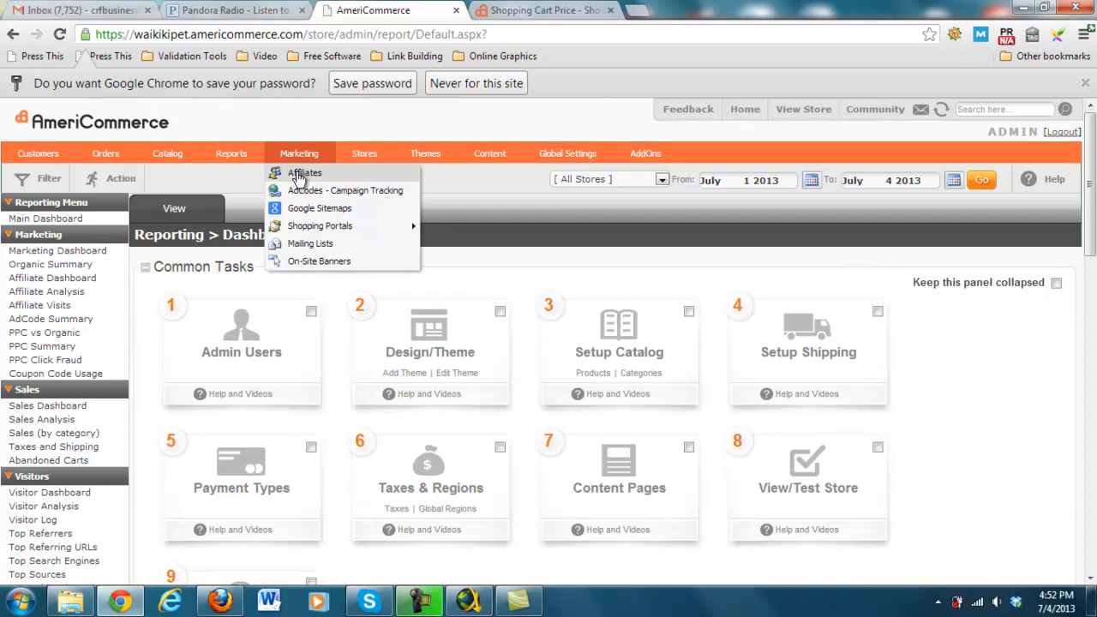
mouse_move(318, 208)
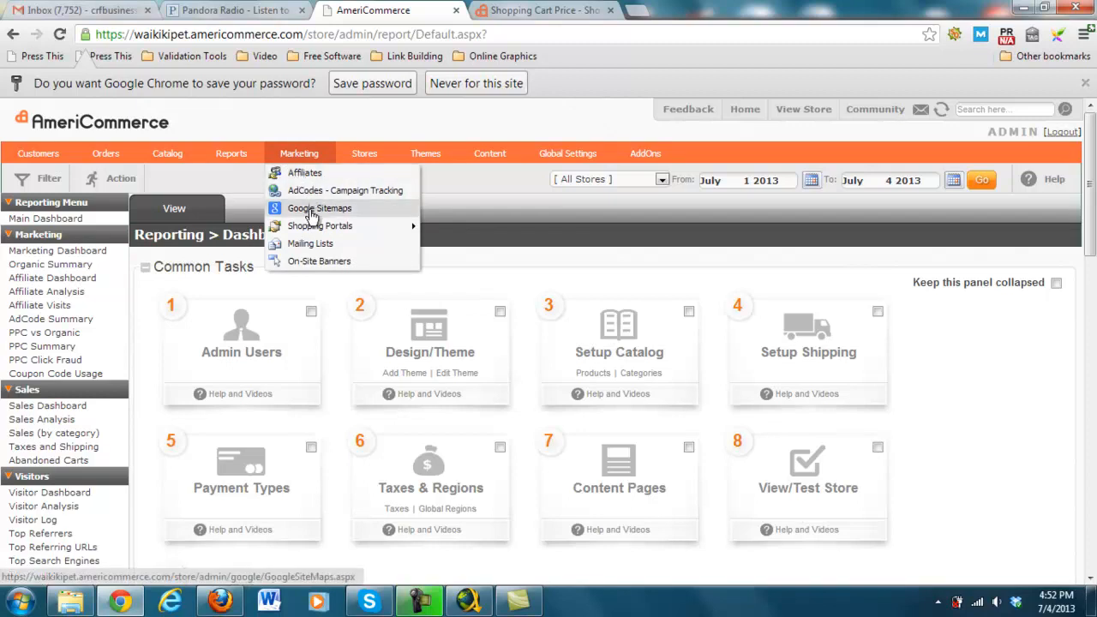
mouse_move(320, 225)
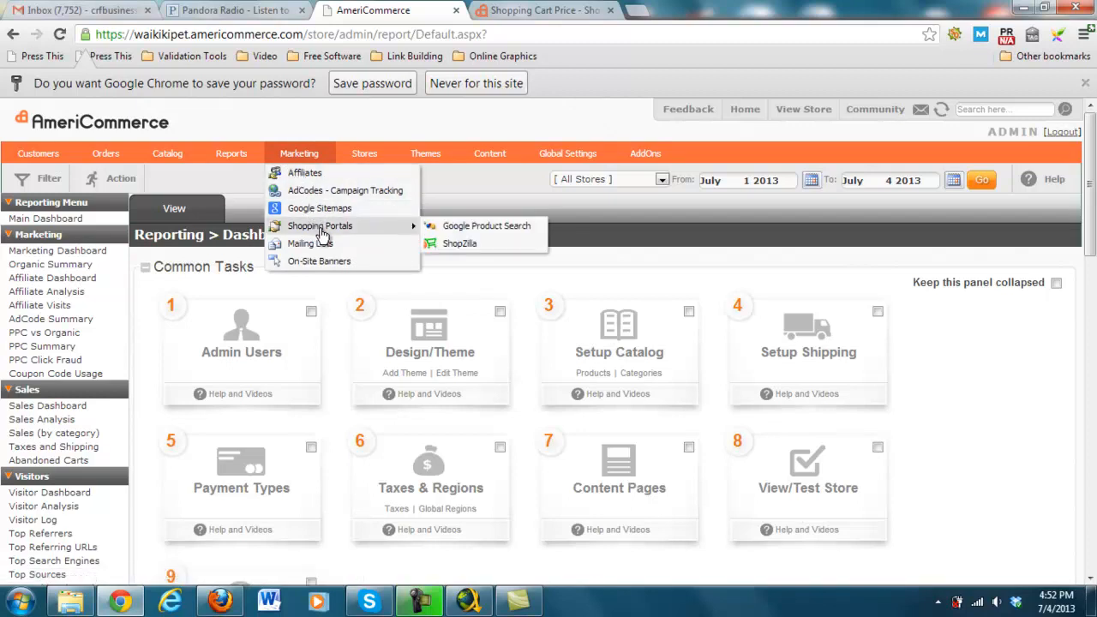
mouse_move(332, 244)
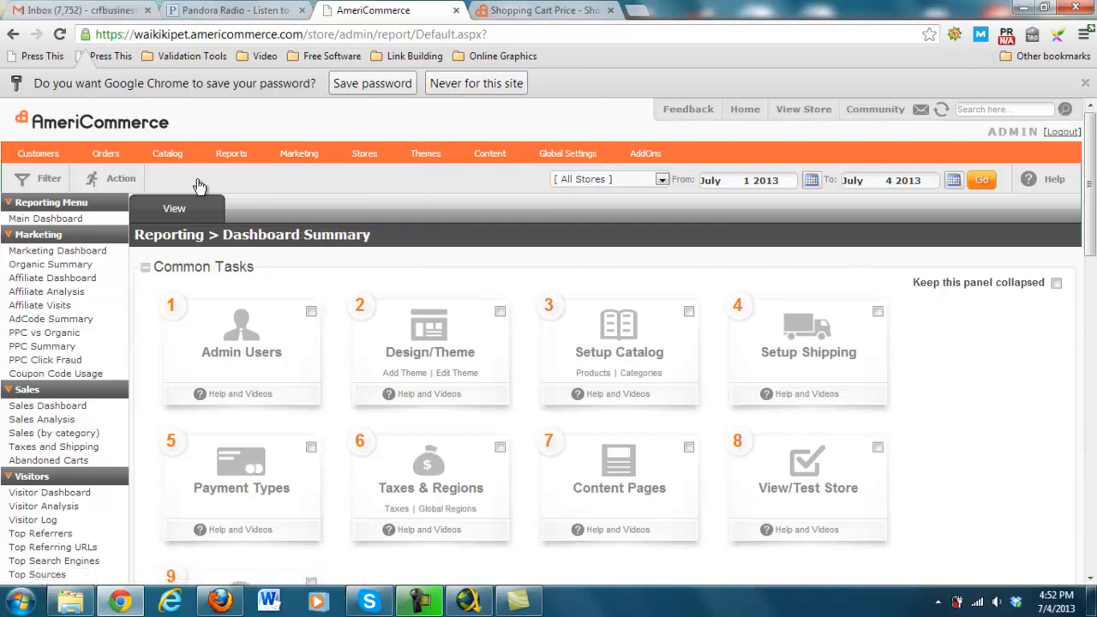
Open the MinimalistWaikikiPet theme at its Start Here page from the Add Theme gallery.
click(167, 153)
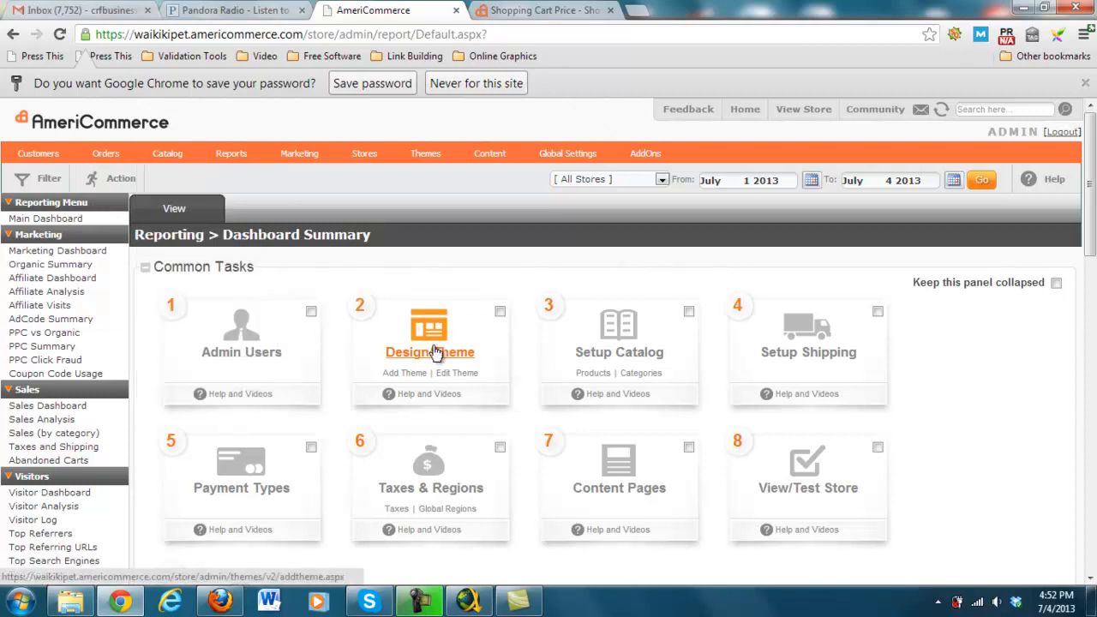
click(429, 351)
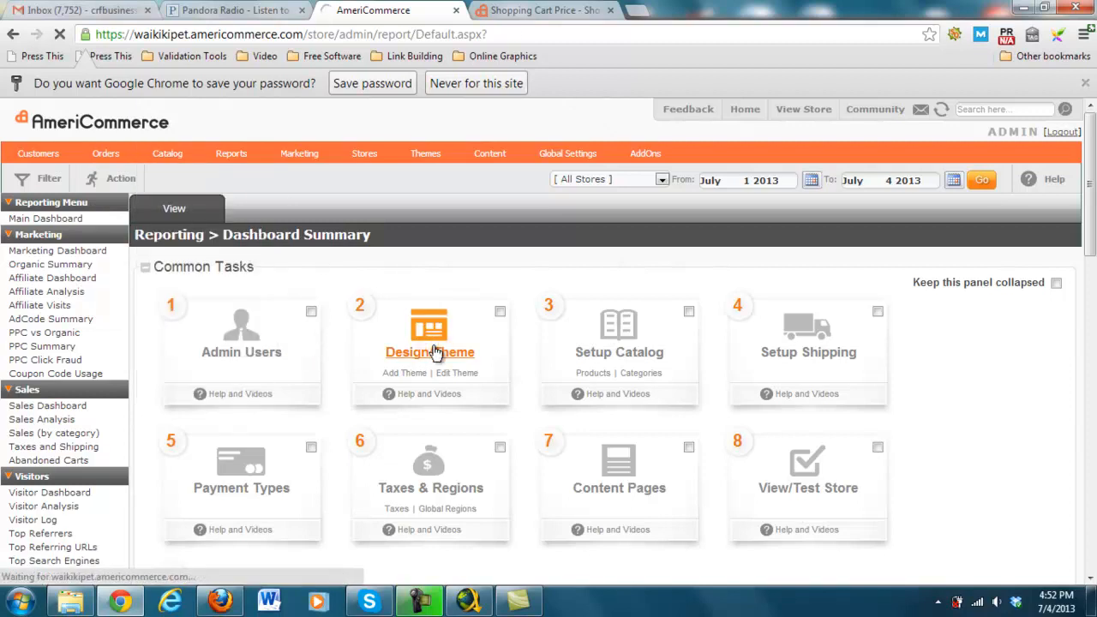
click(429, 352)
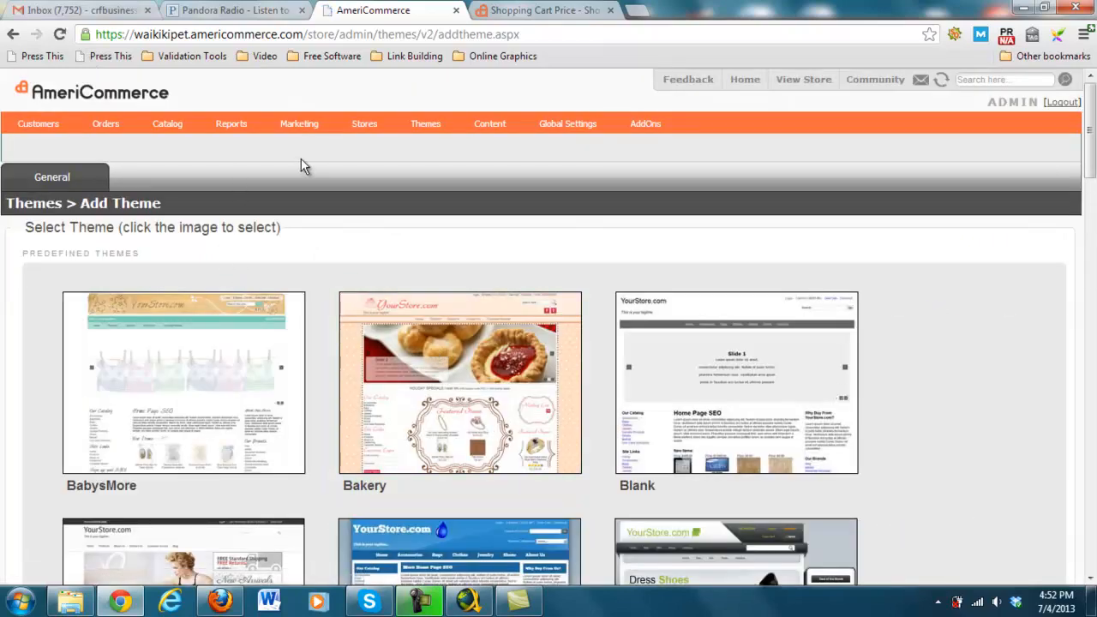
click(364, 123)
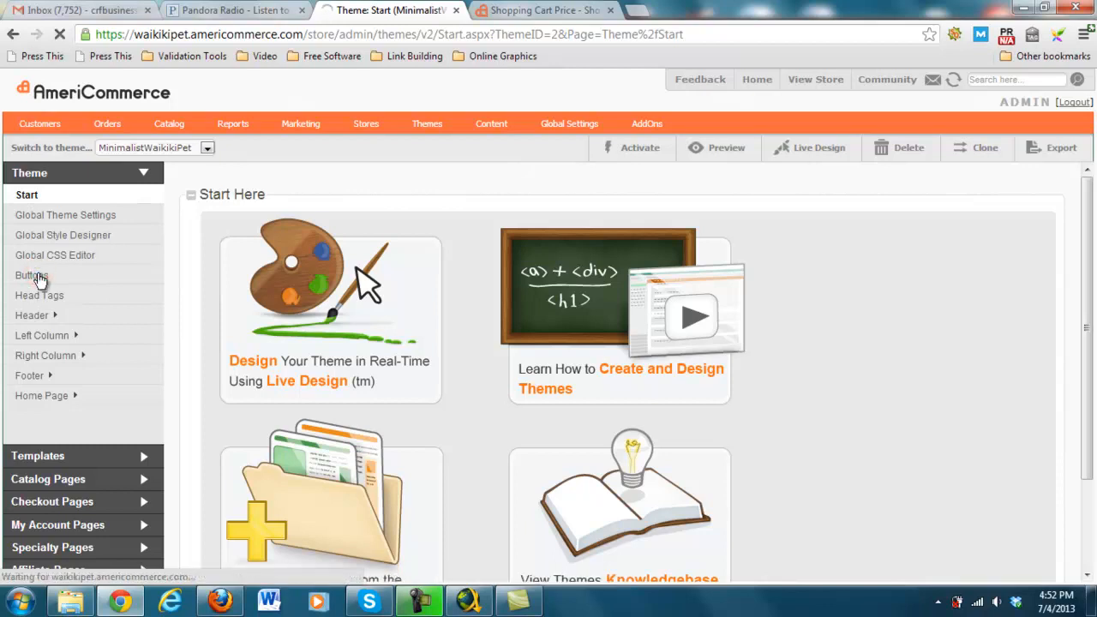
Review the theme's button sets, then bring up the Catalog page's basic settings.
click(31, 275)
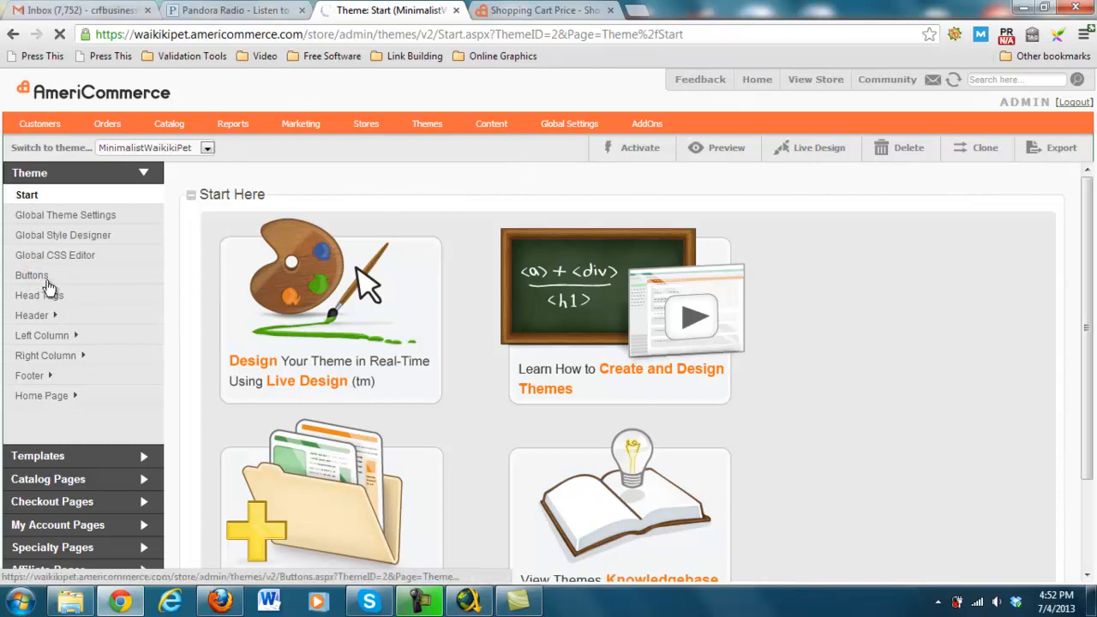
click(32, 275)
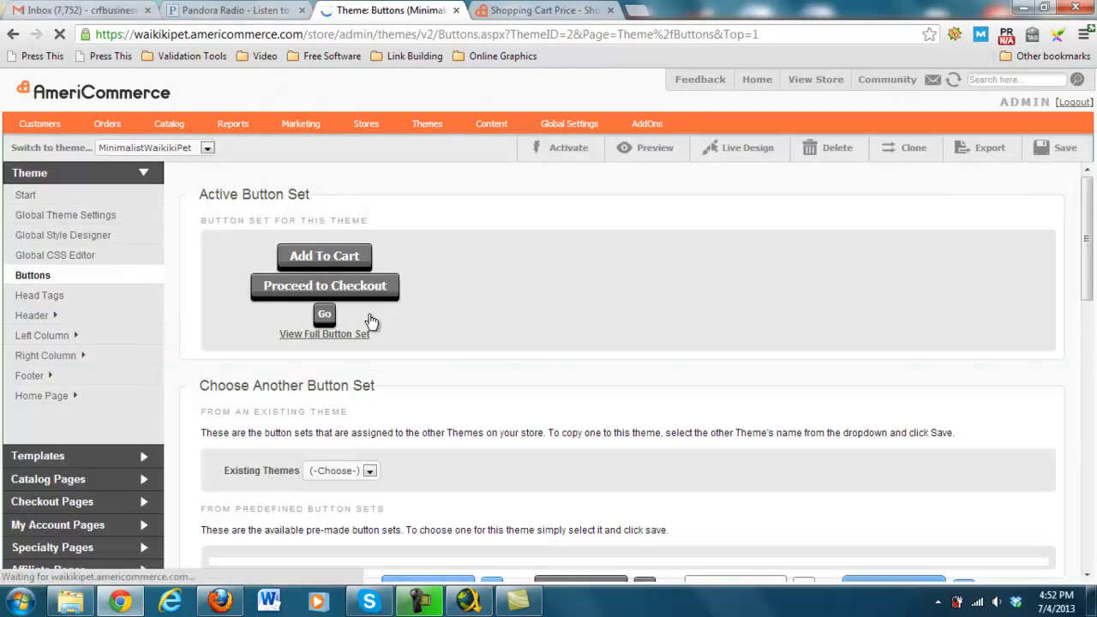
scroll(down, 3)
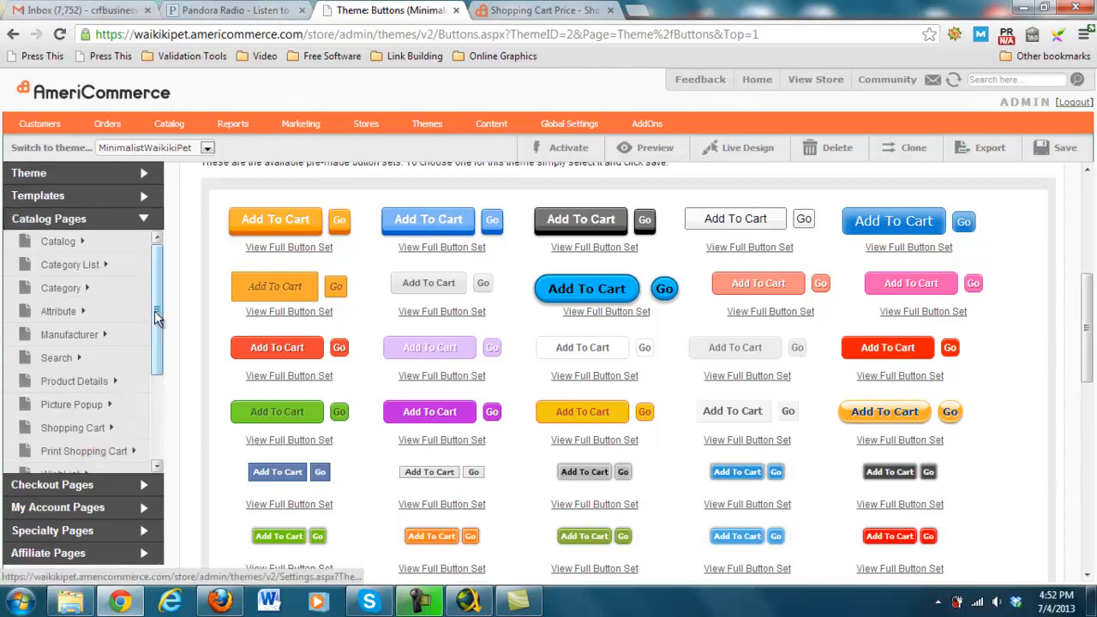
scroll(down, 3)
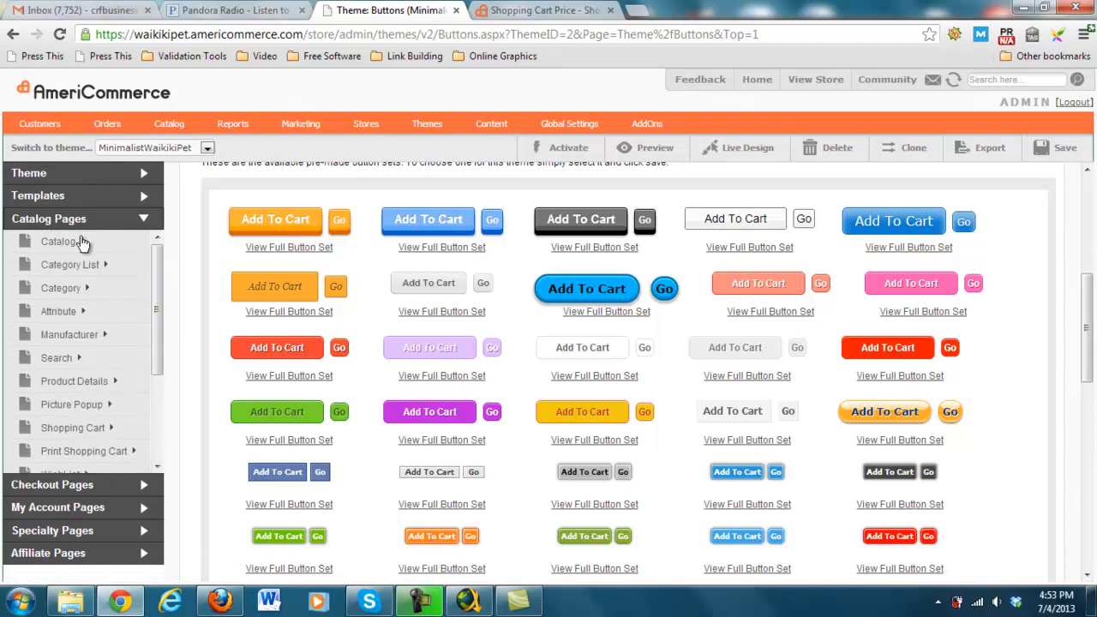
click(59, 240)
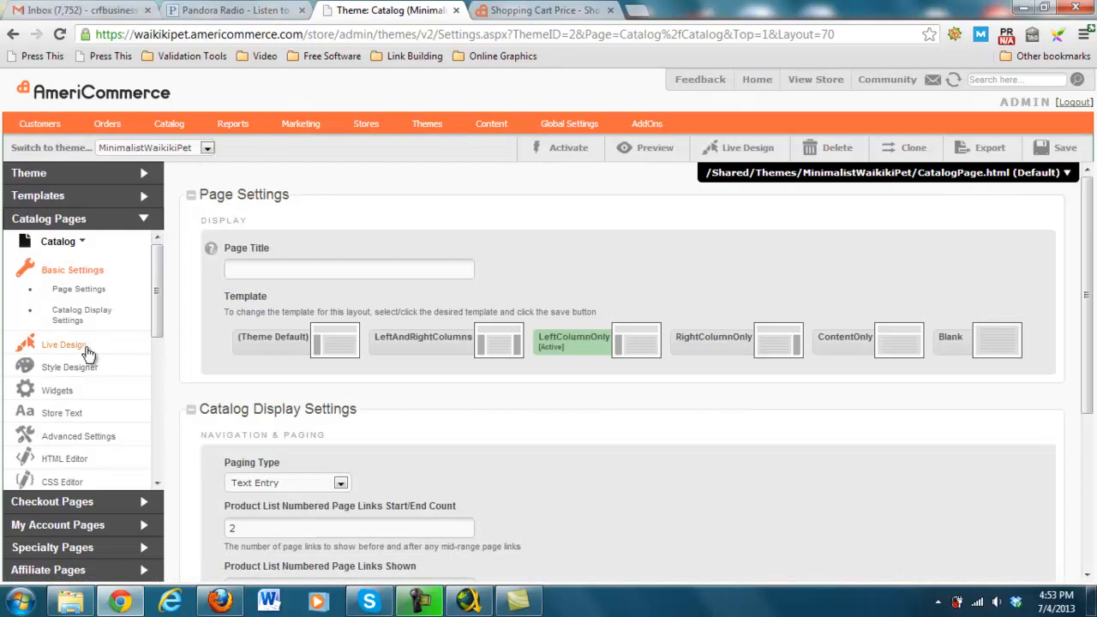
click(57, 390)
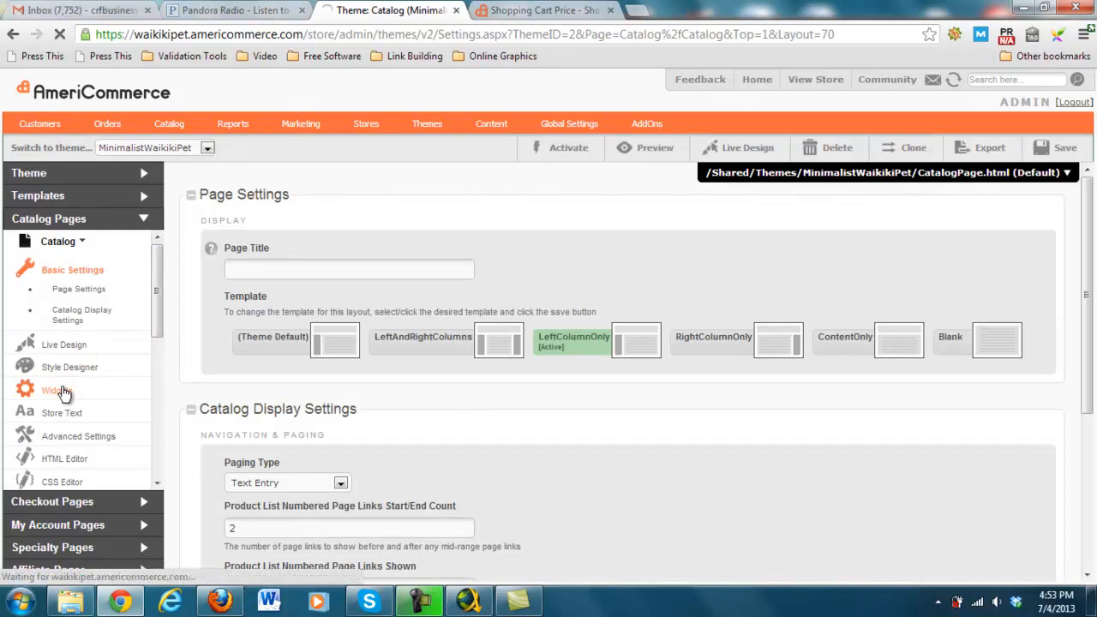
Go through Catalog Widgets and Store Text to the advanced Add To Cart, Price, Manufacturer settings.
click(54, 390)
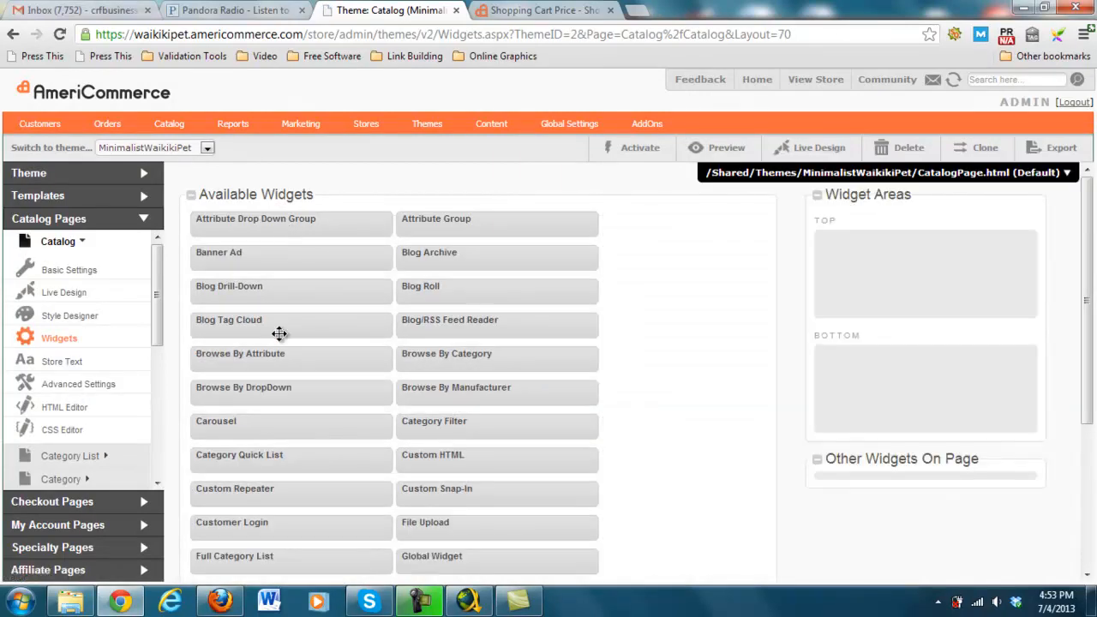
mouse_move(233, 432)
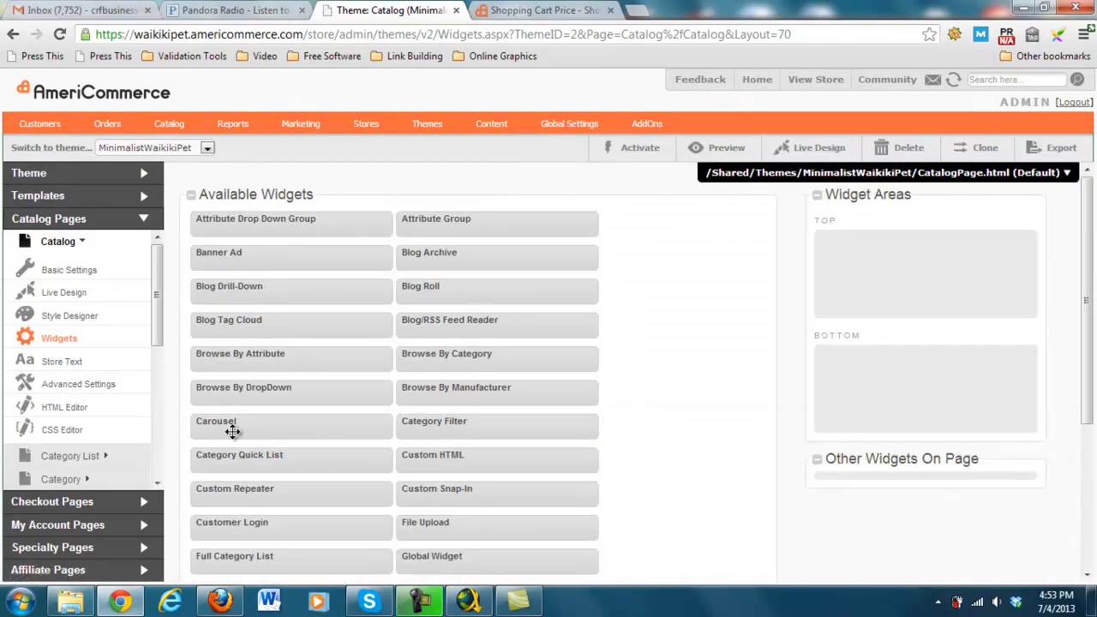
mouse_move(350, 461)
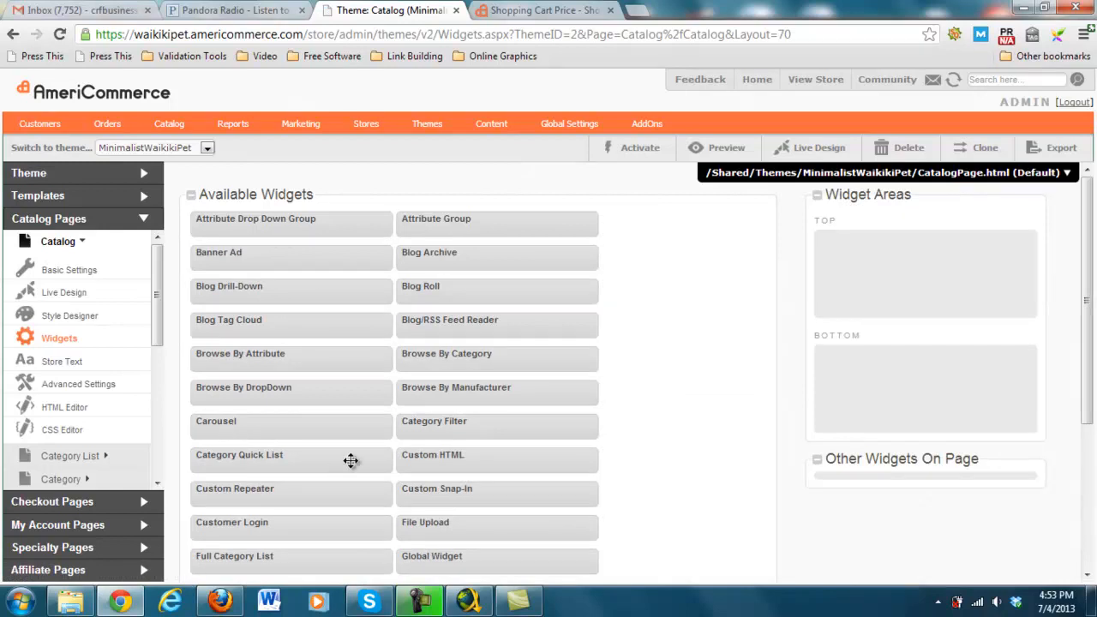
mouse_move(433, 484)
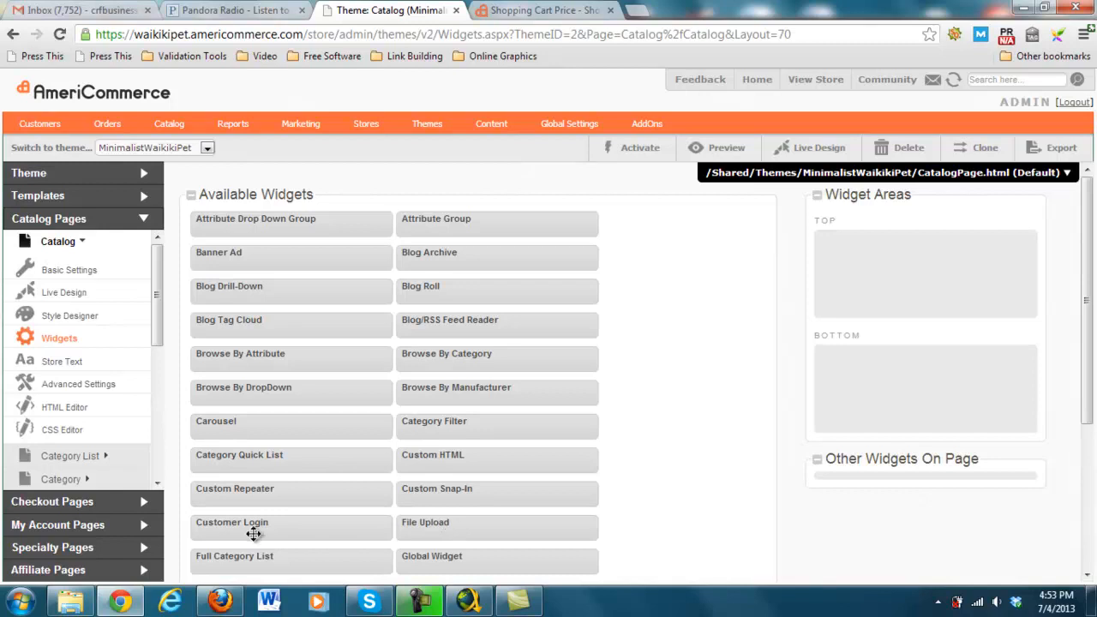
mouse_move(514, 334)
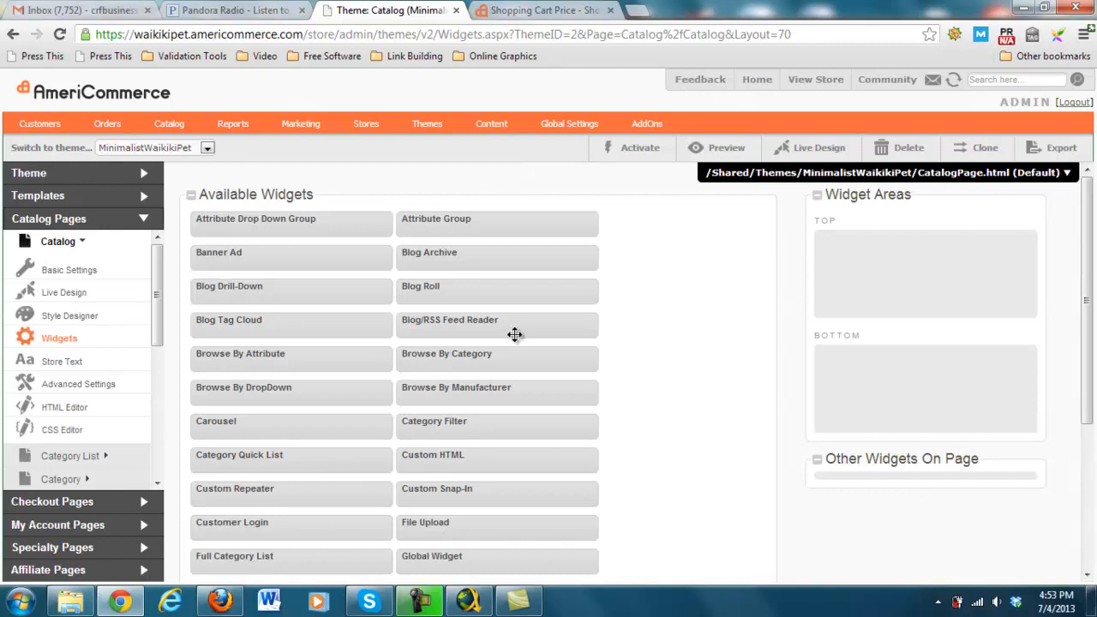
mouse_move(560, 355)
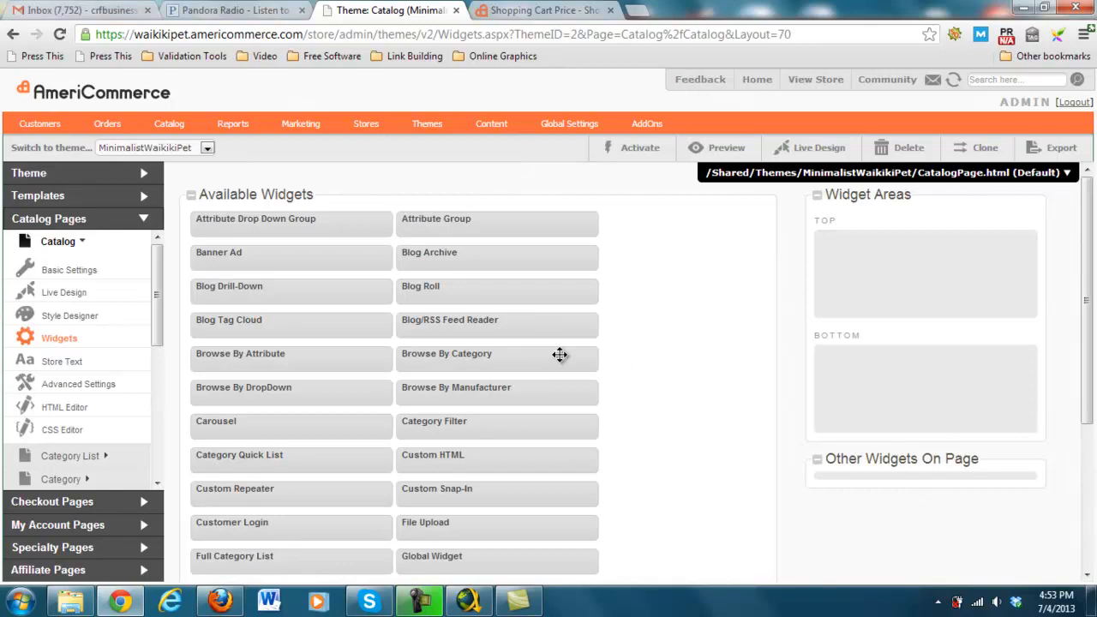
mouse_move(556, 355)
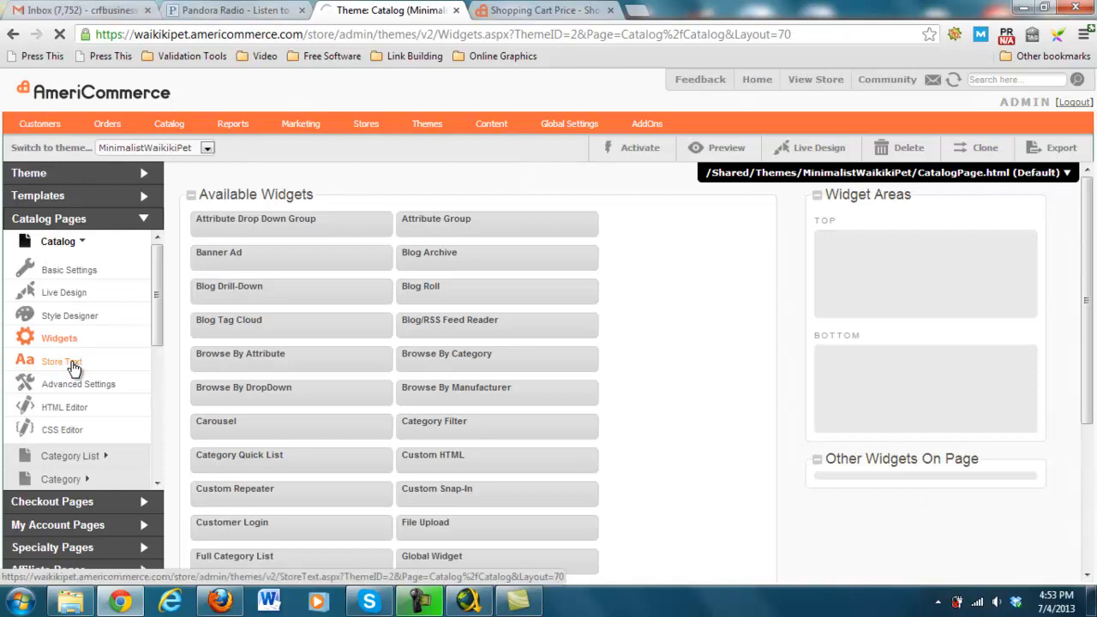
click(60, 360)
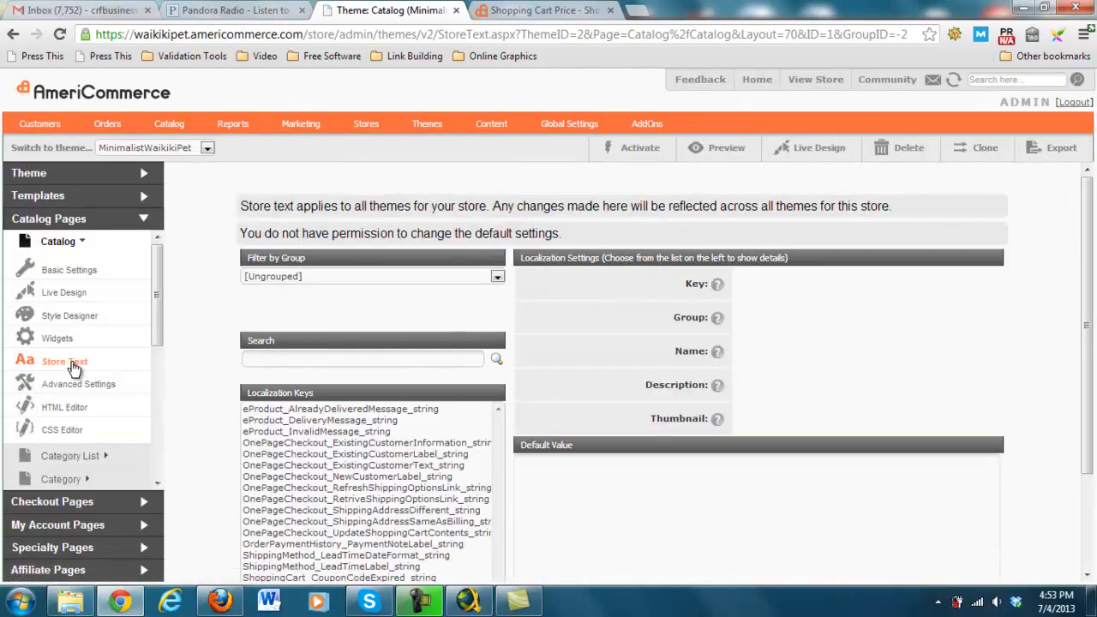
click(78, 383)
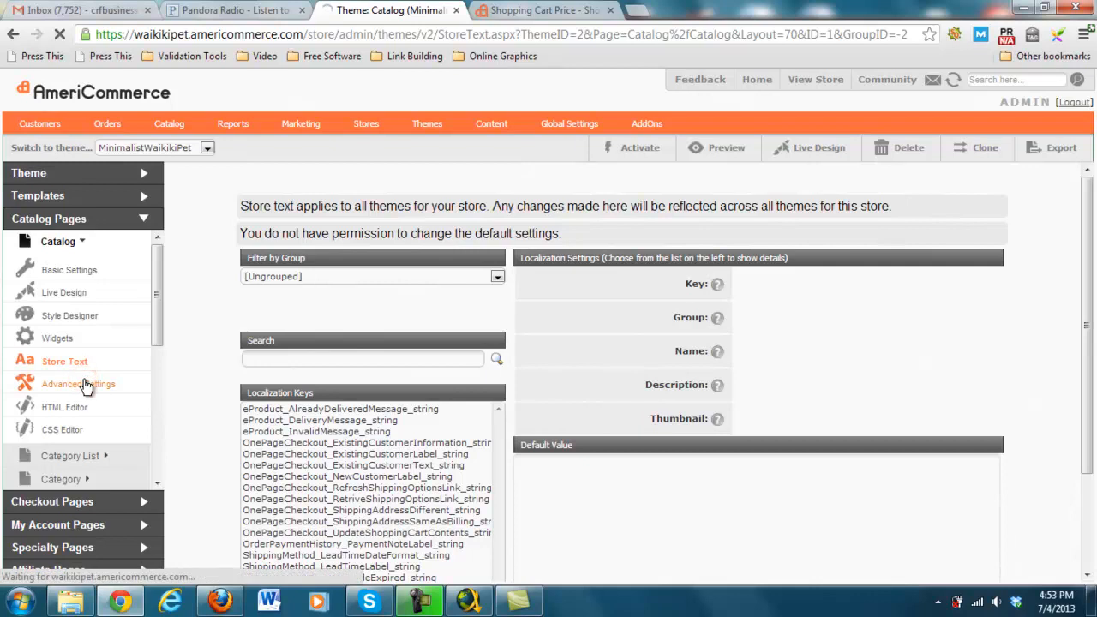
click(78, 383)
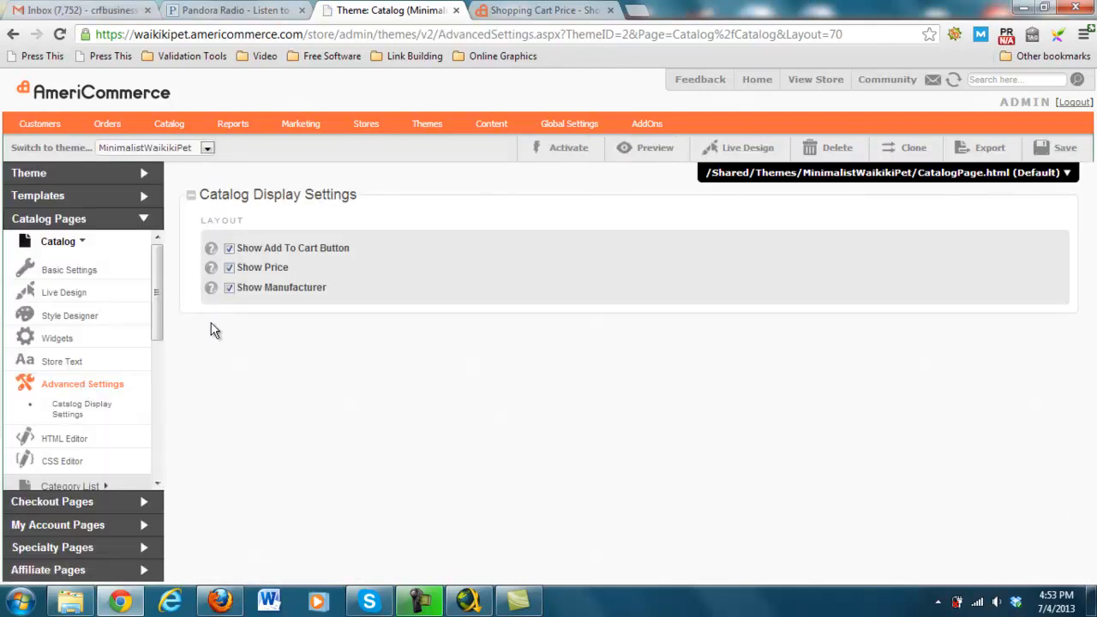
scroll(down, 3)
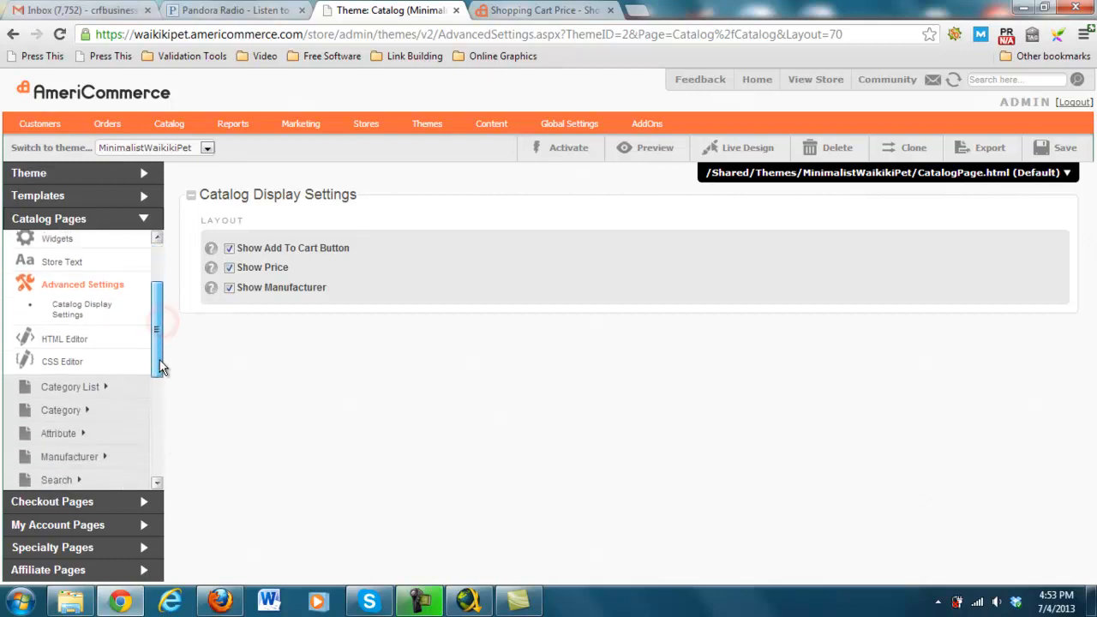
scroll(down, 3)
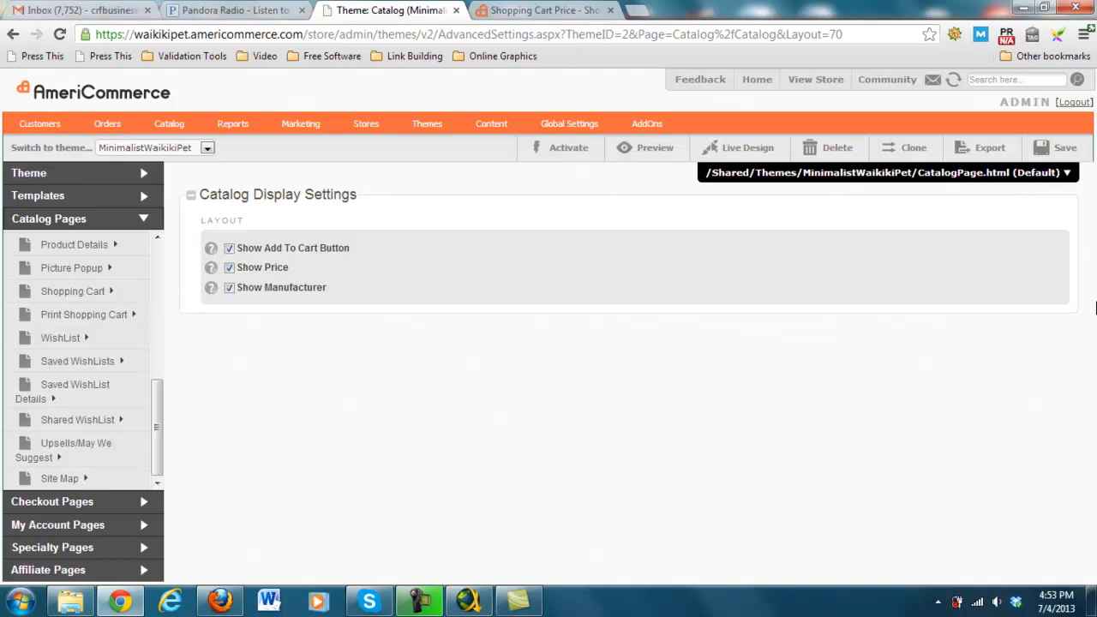
mouse_move(963, 265)
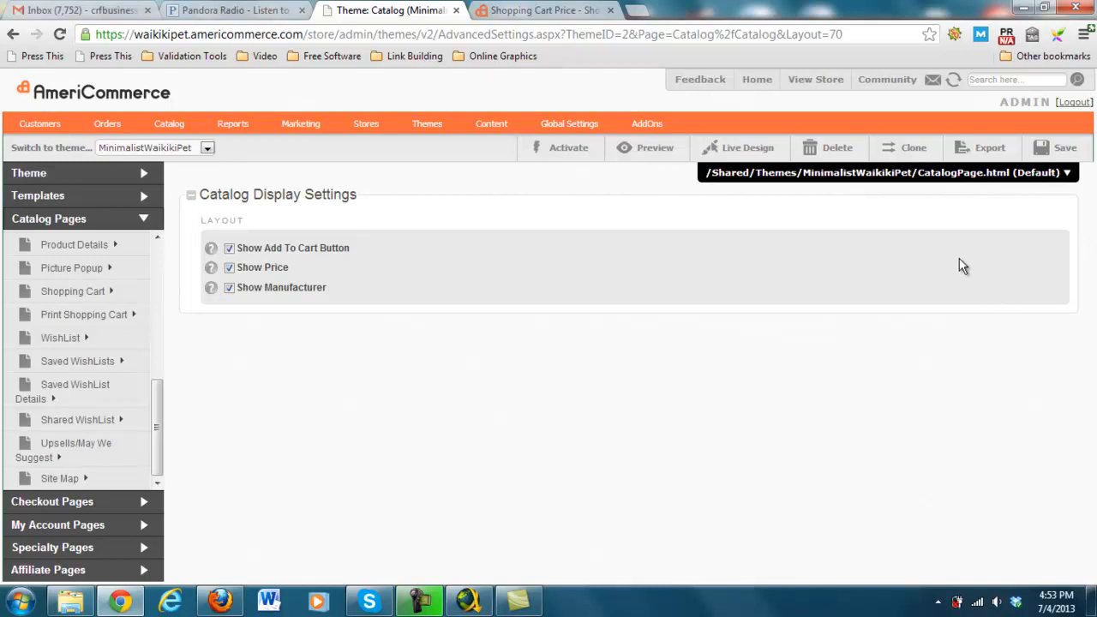
mouse_move(407, 203)
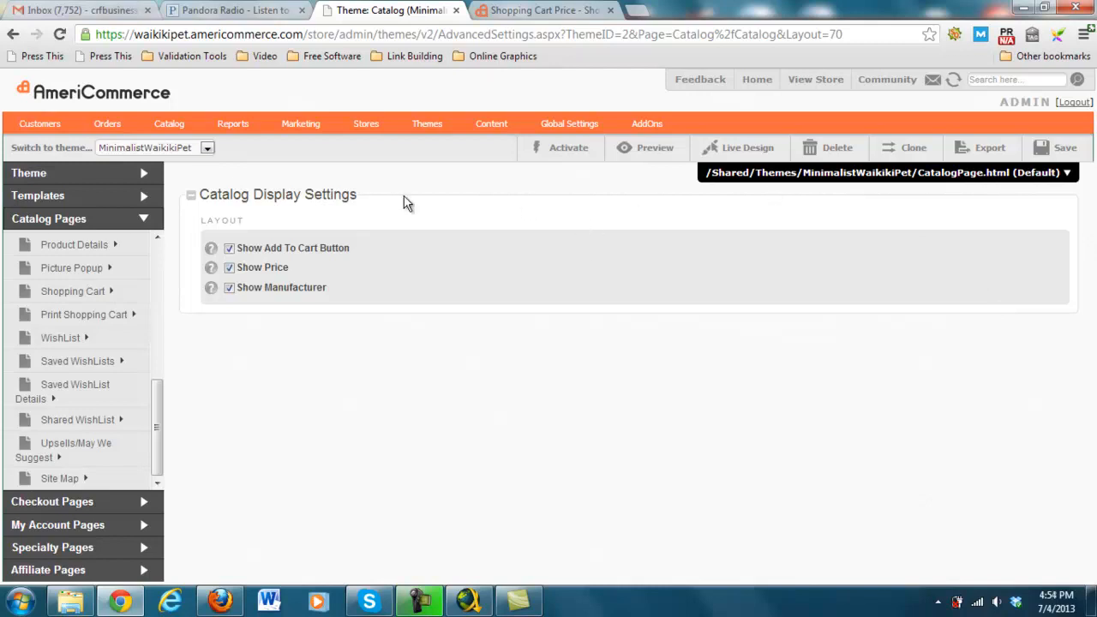
Run a Product Search listing Grandma Lucy's Artisan Dog Food - Chicken at $18.25.
click(169, 124)
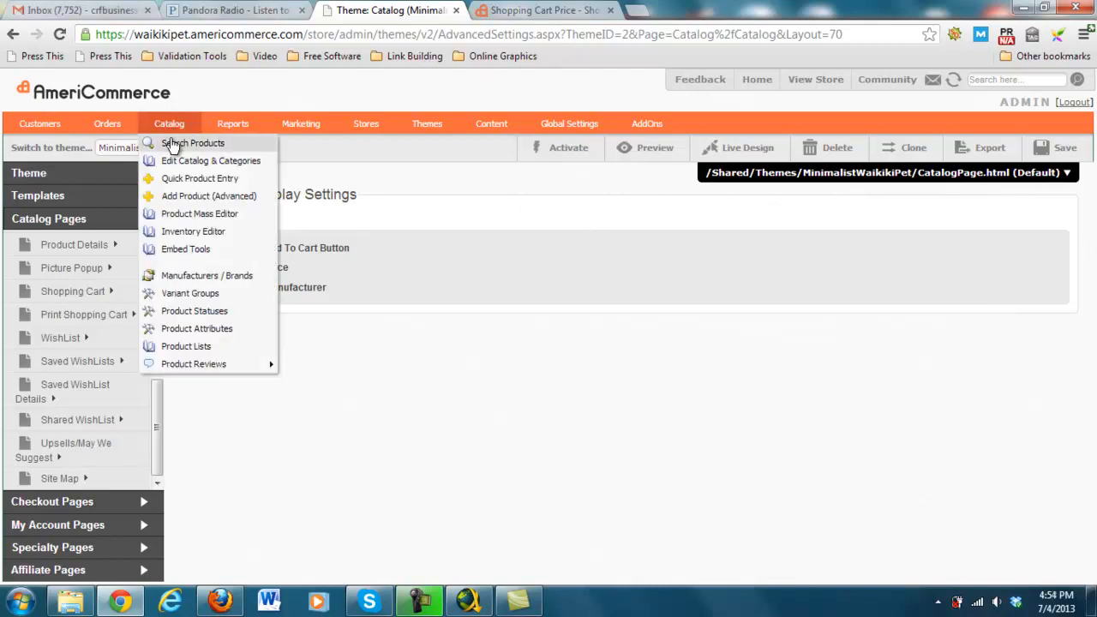
click(192, 143)
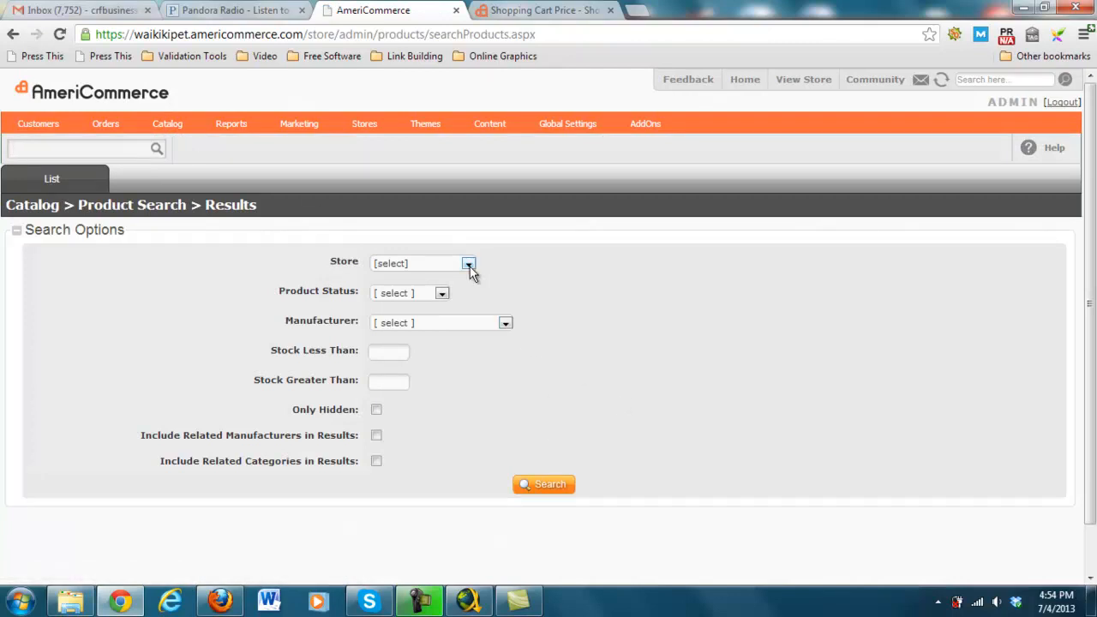
mouse_move(543, 484)
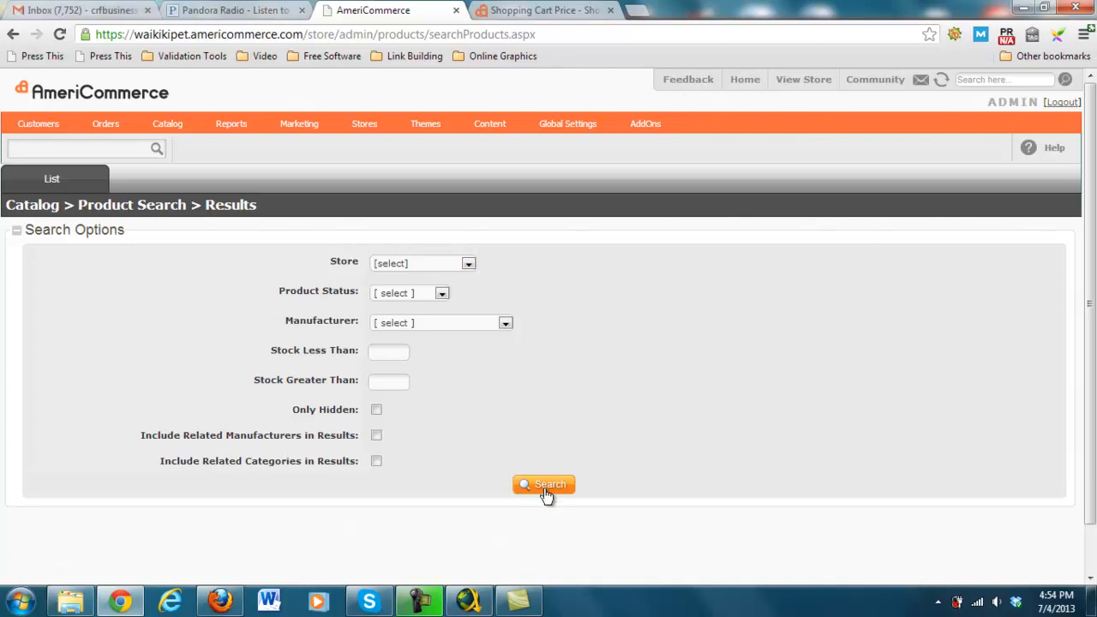
click(543, 484)
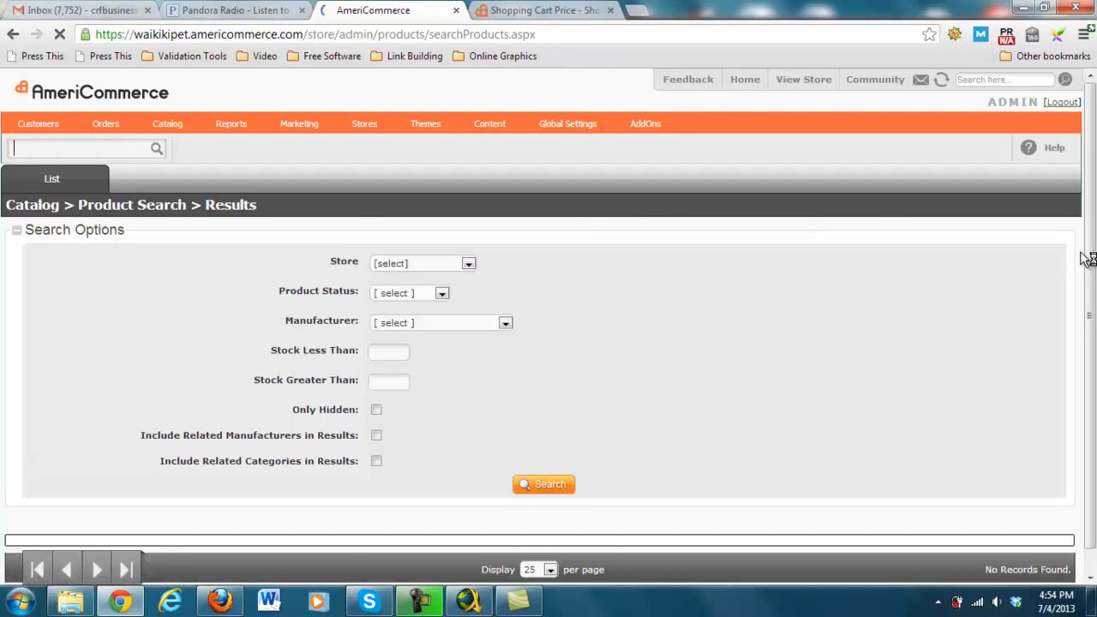
click(543, 484)
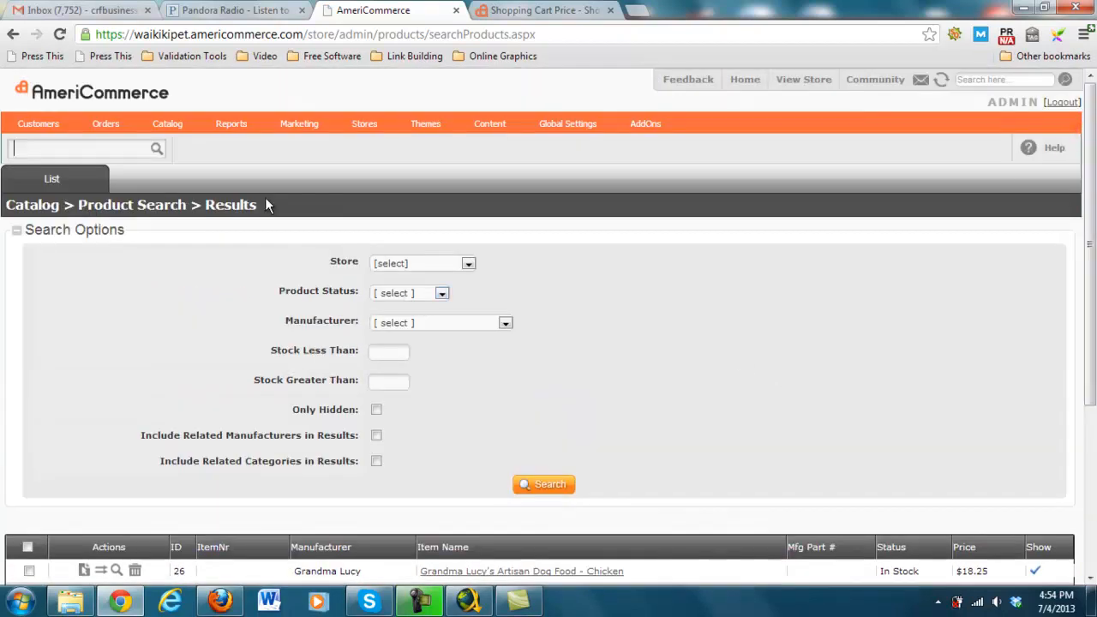
mouse_move(380, 165)
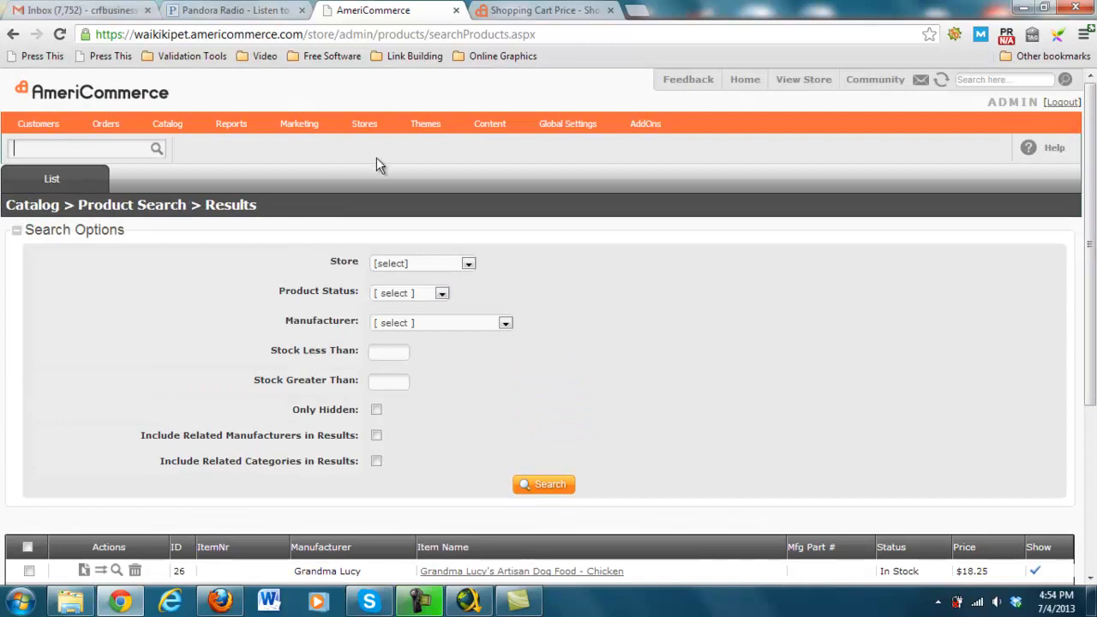
mouse_move(399, 175)
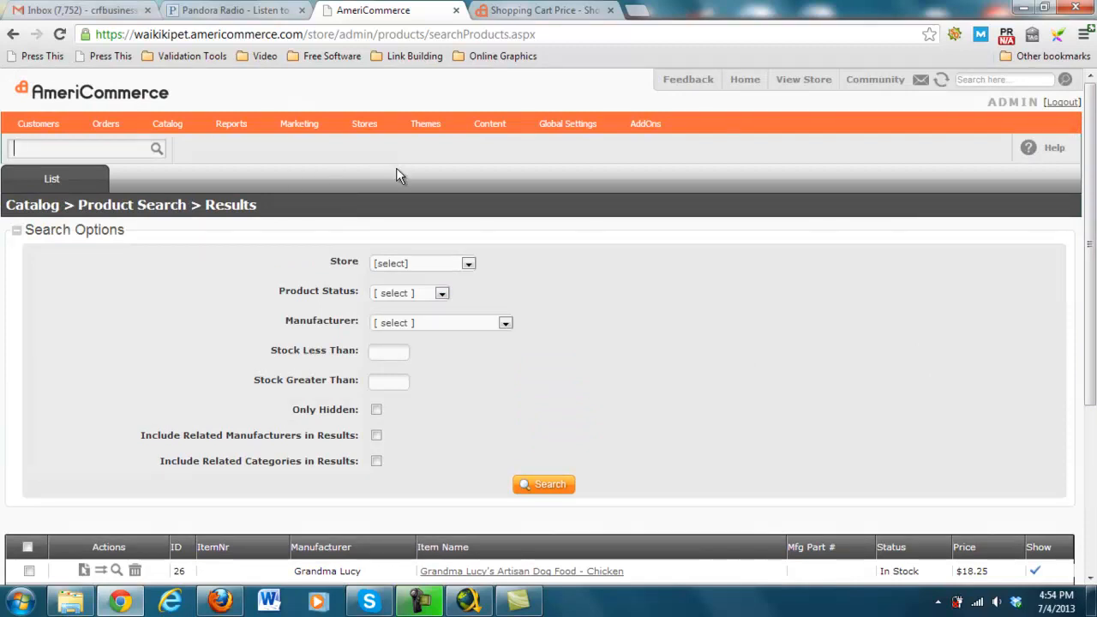
click(364, 124)
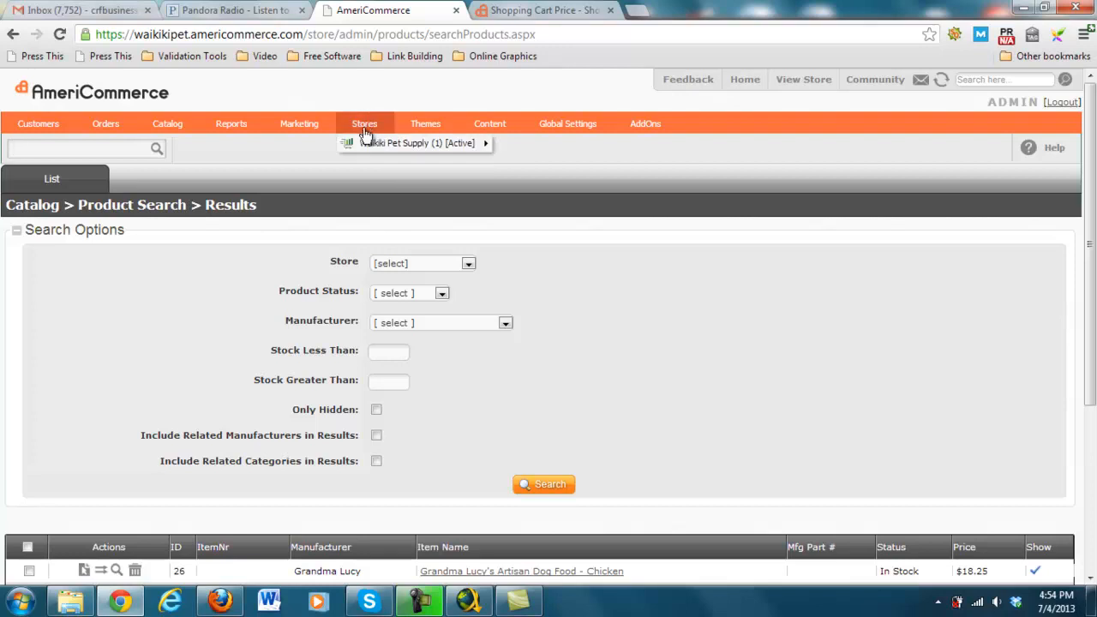
mouse_move(429, 201)
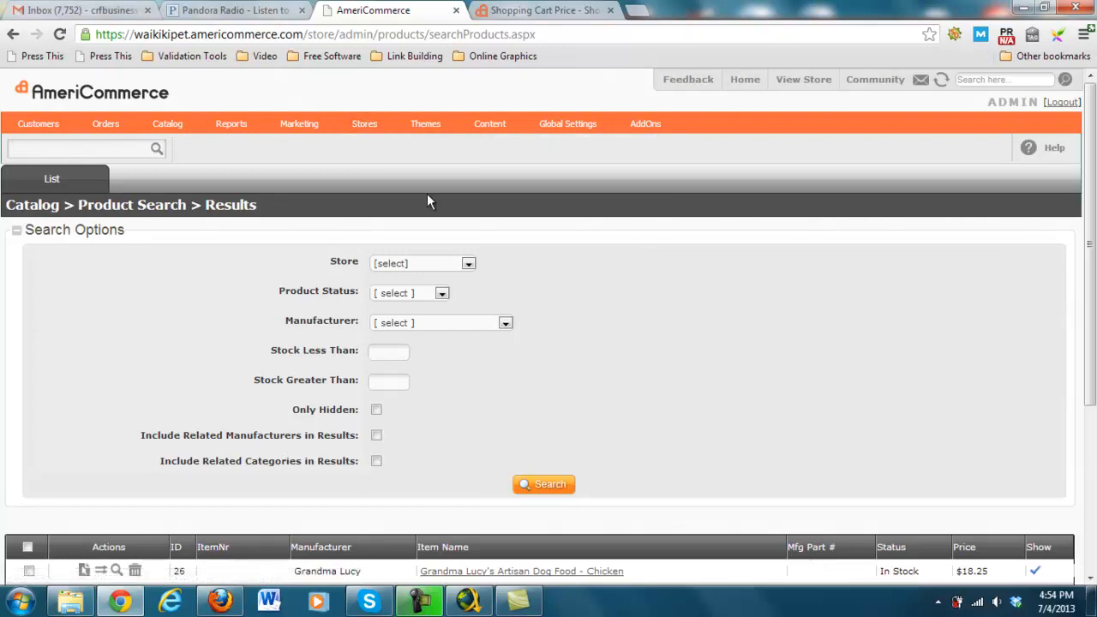
click(489, 124)
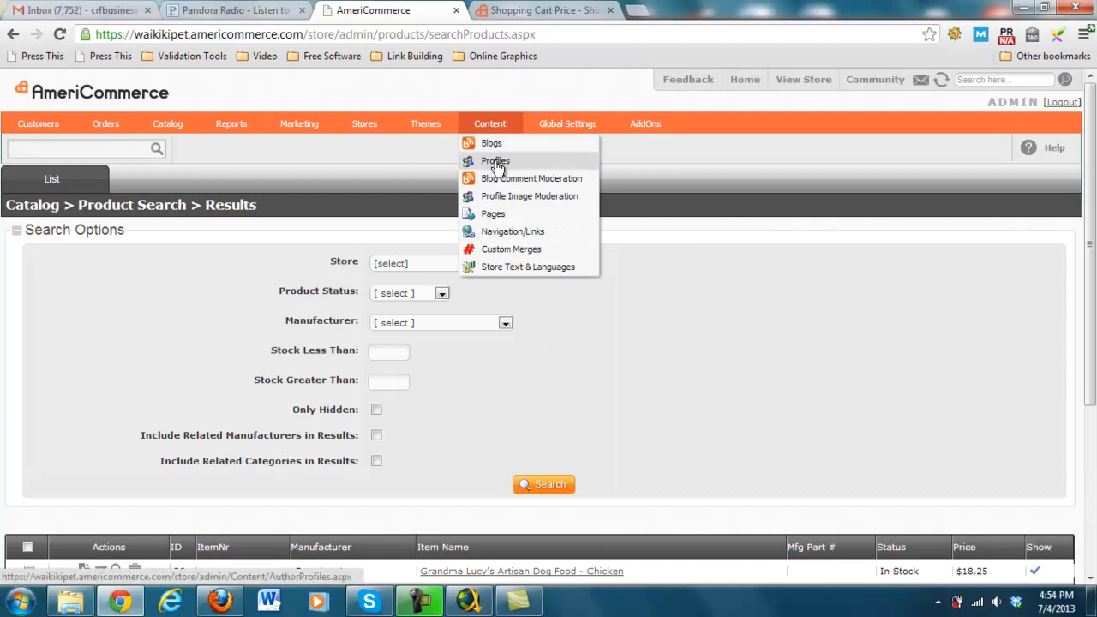
Open the Site Explorer links view and expand the Waikiki Pet Supply link tree.
click(495, 161)
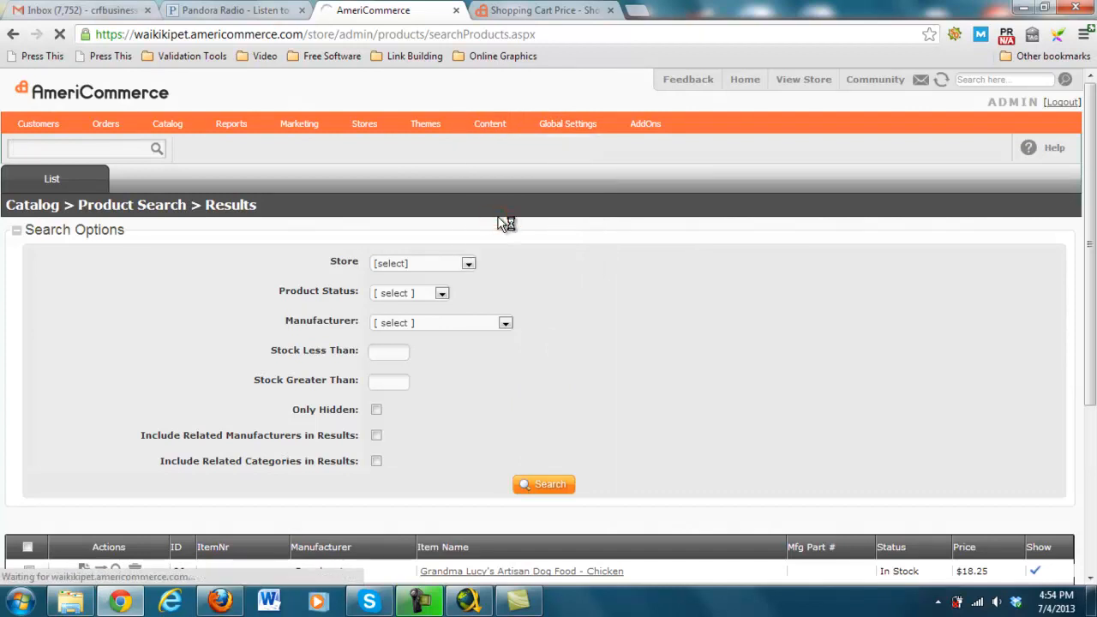
click(489, 124)
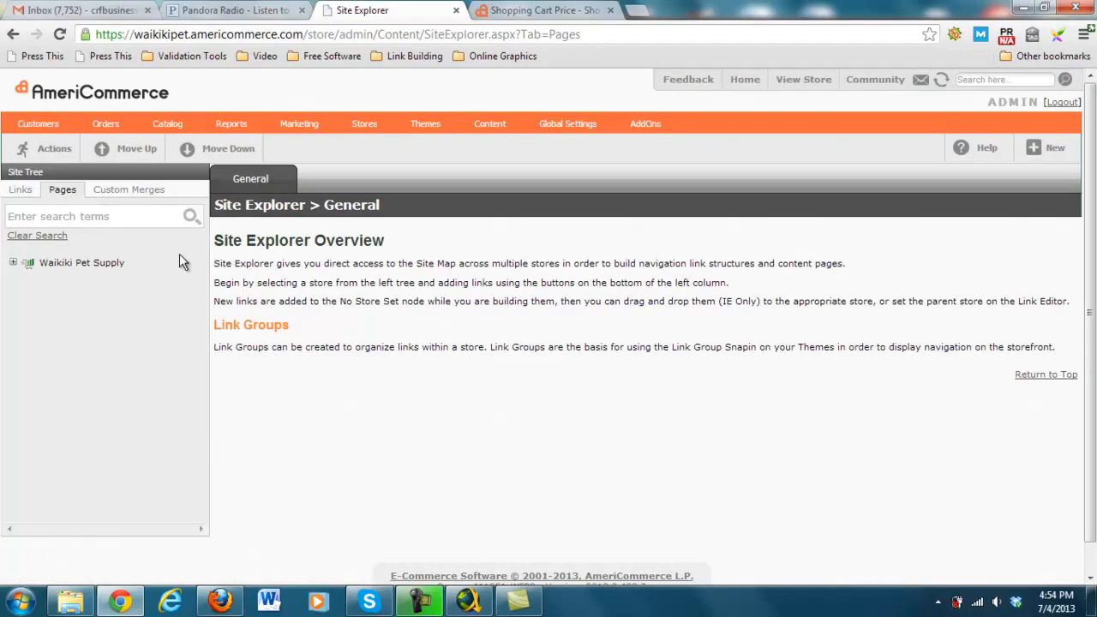
mouse_move(20, 189)
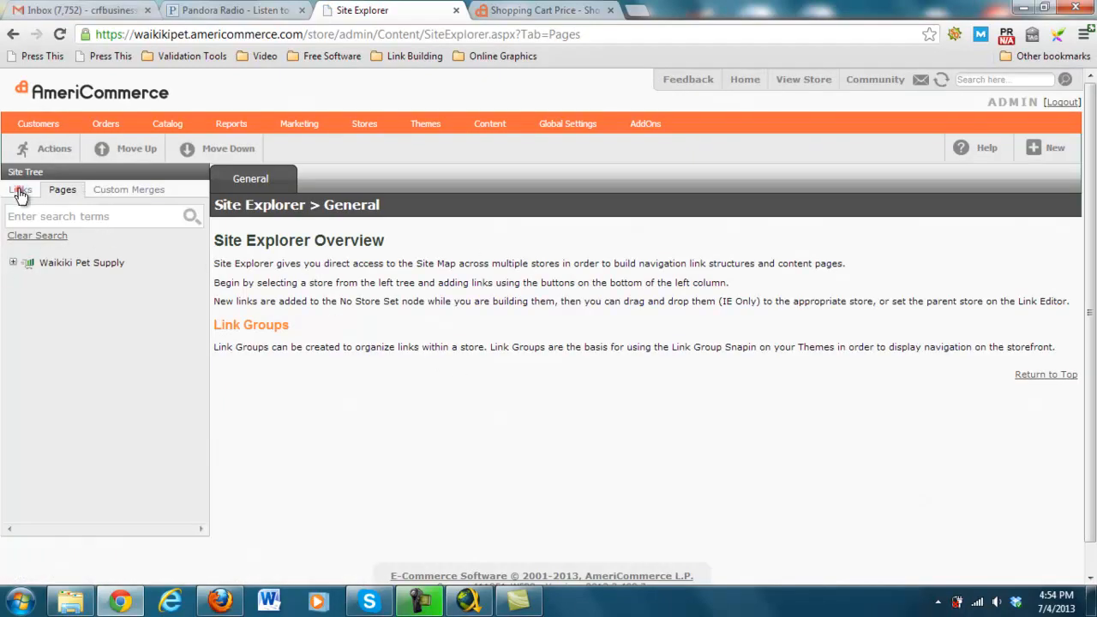
click(19, 189)
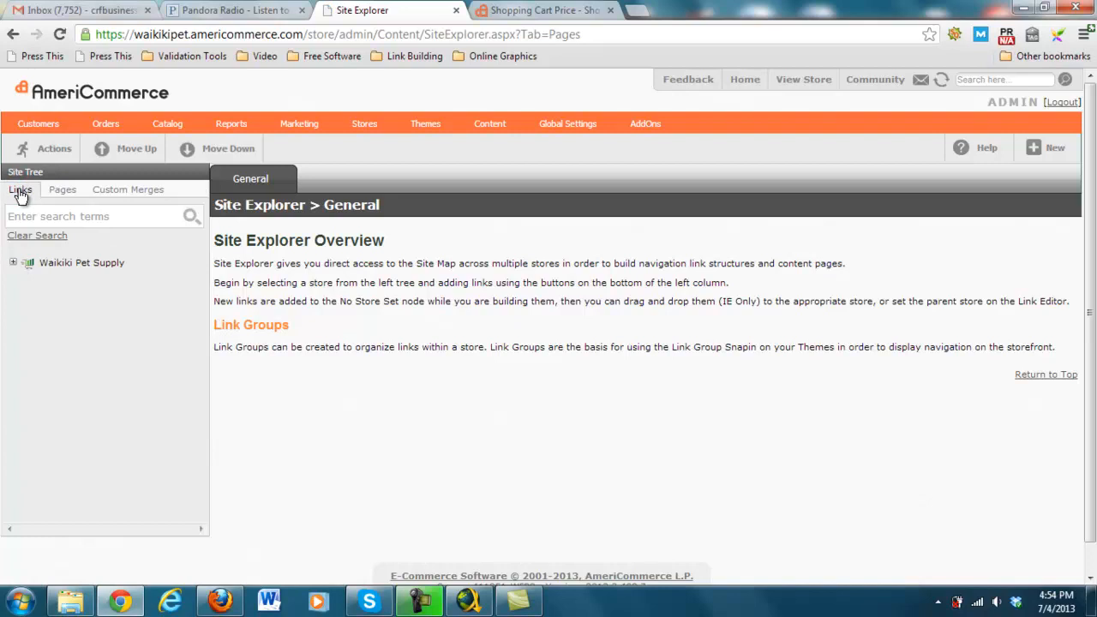
mouse_move(26, 283)
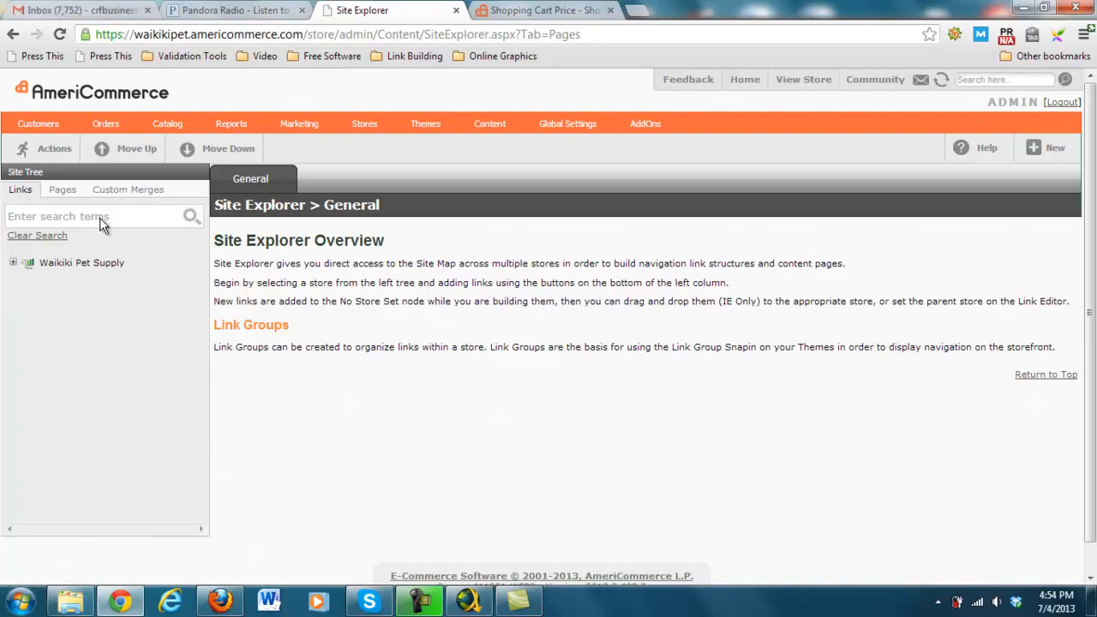
click(13, 262)
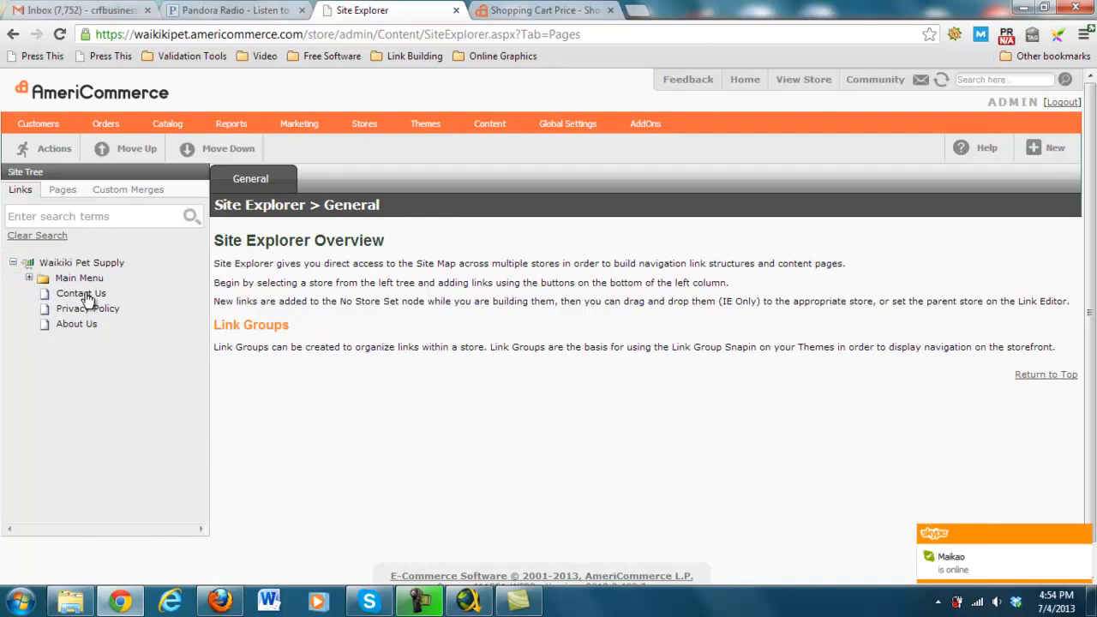
Inspect the Contact Us, News and Privacy Policy Main Menu link settings.
click(81, 293)
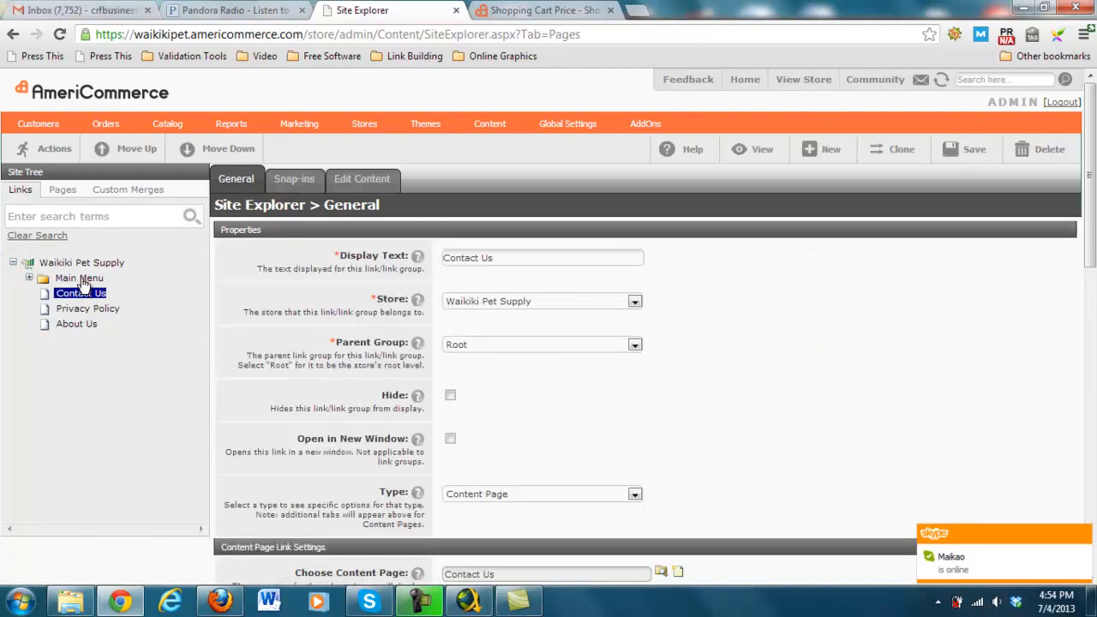
click(79, 278)
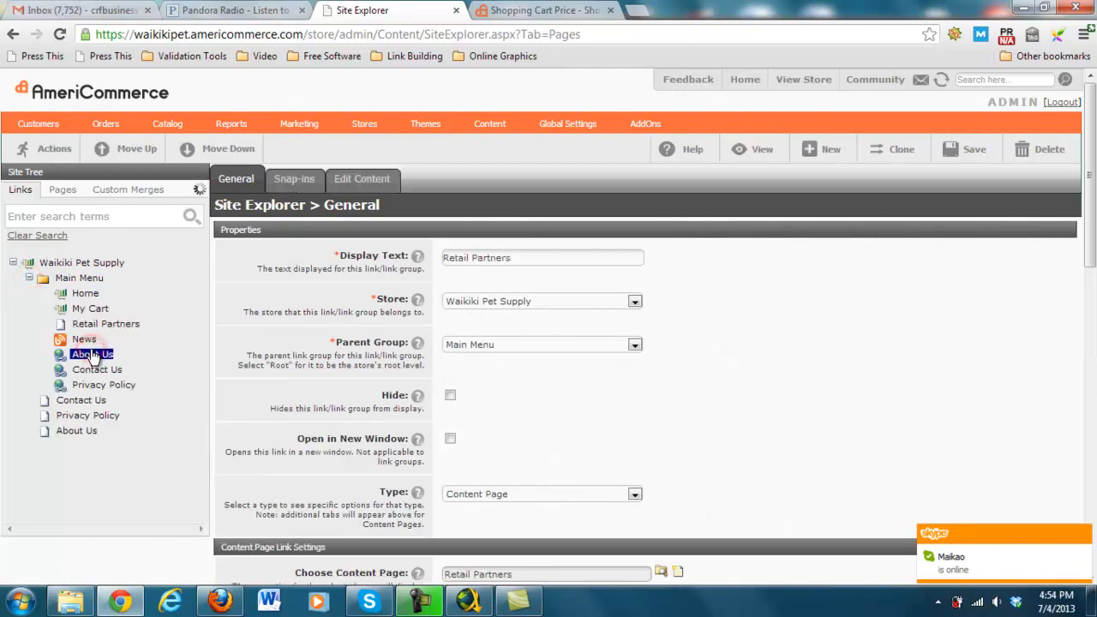
click(84, 339)
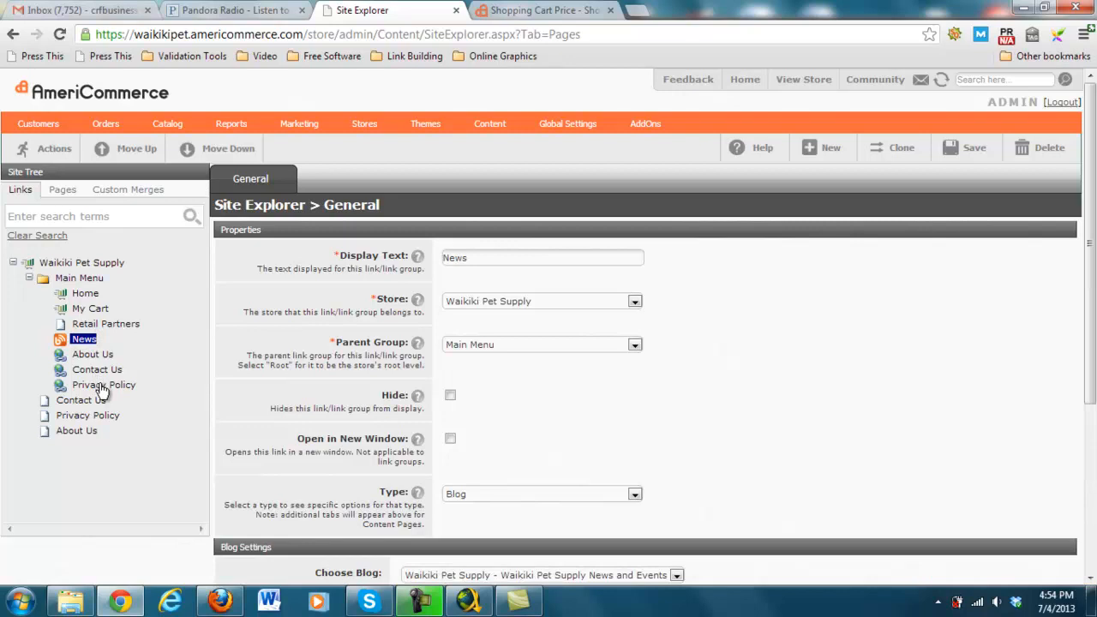
click(103, 383)
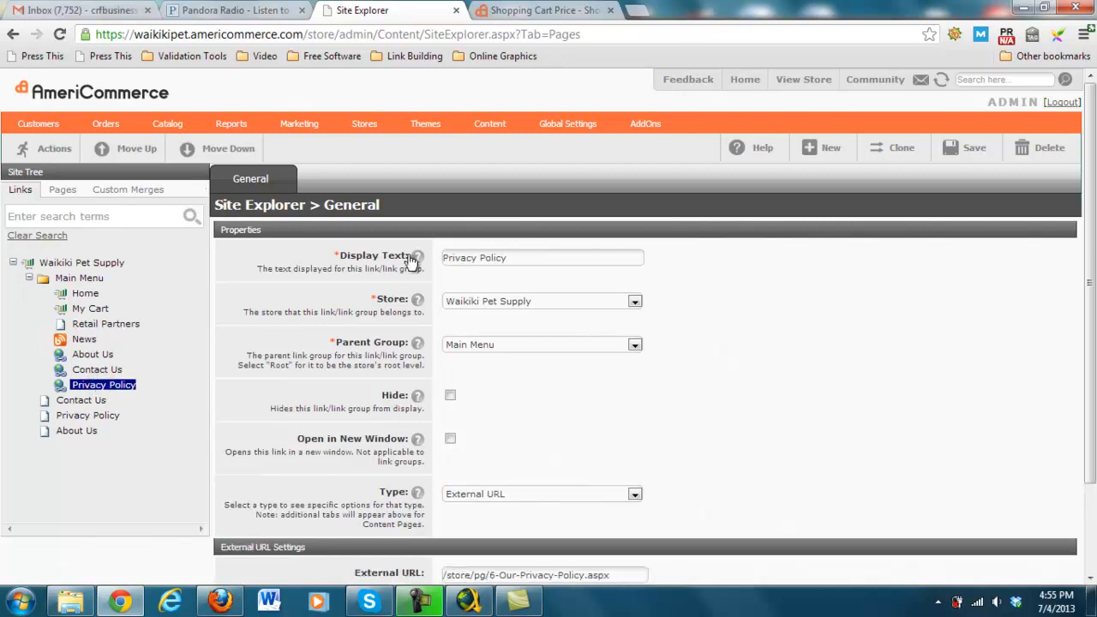
click(567, 124)
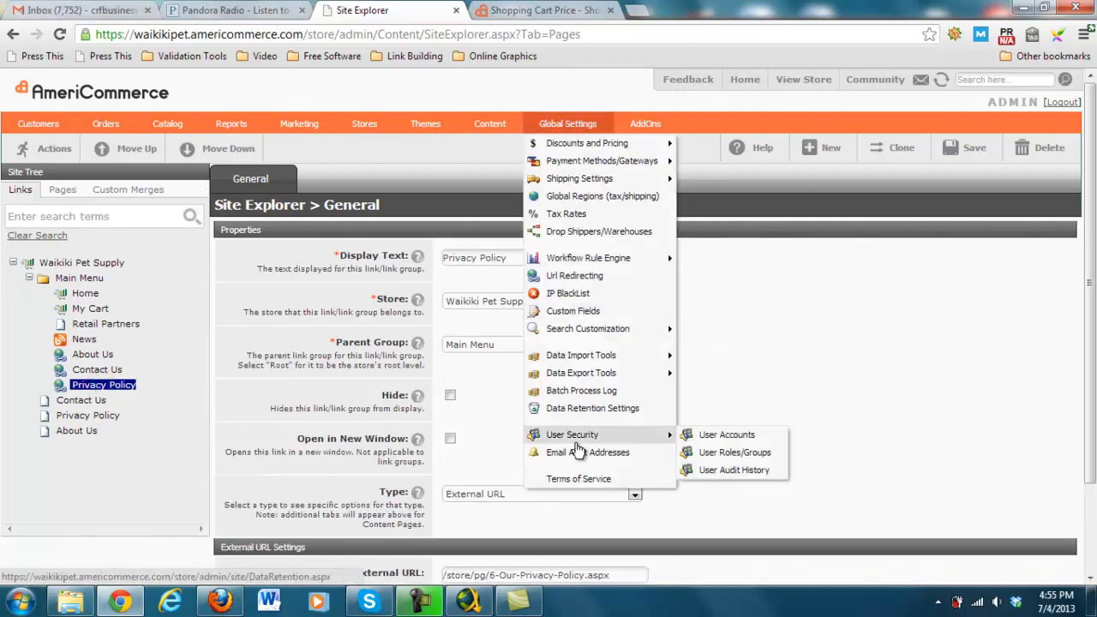
click(37, 124)
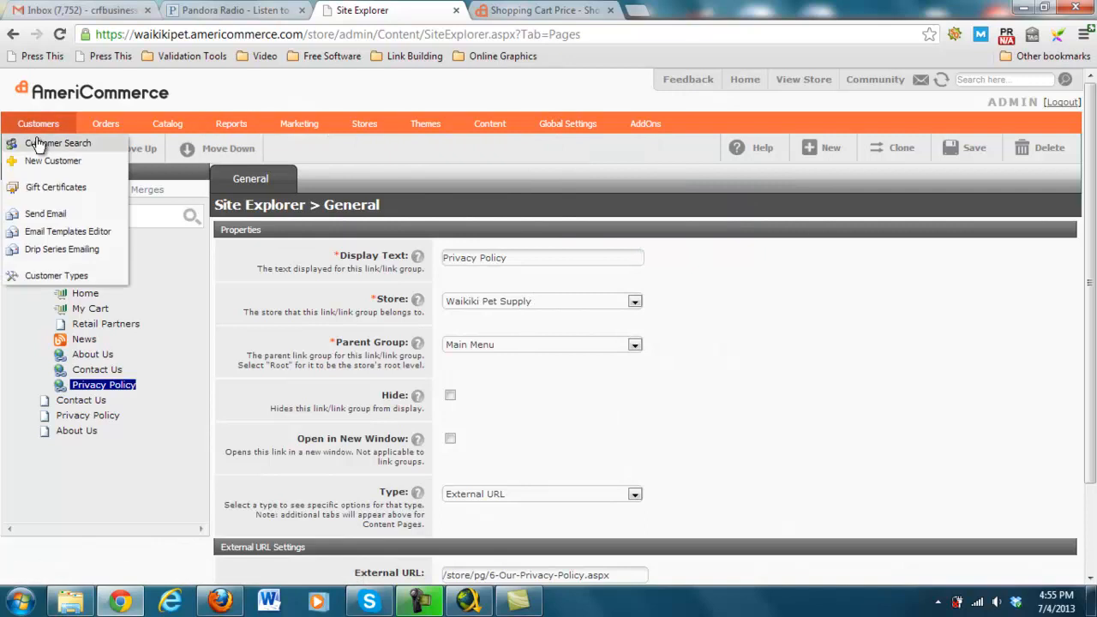
click(58, 143)
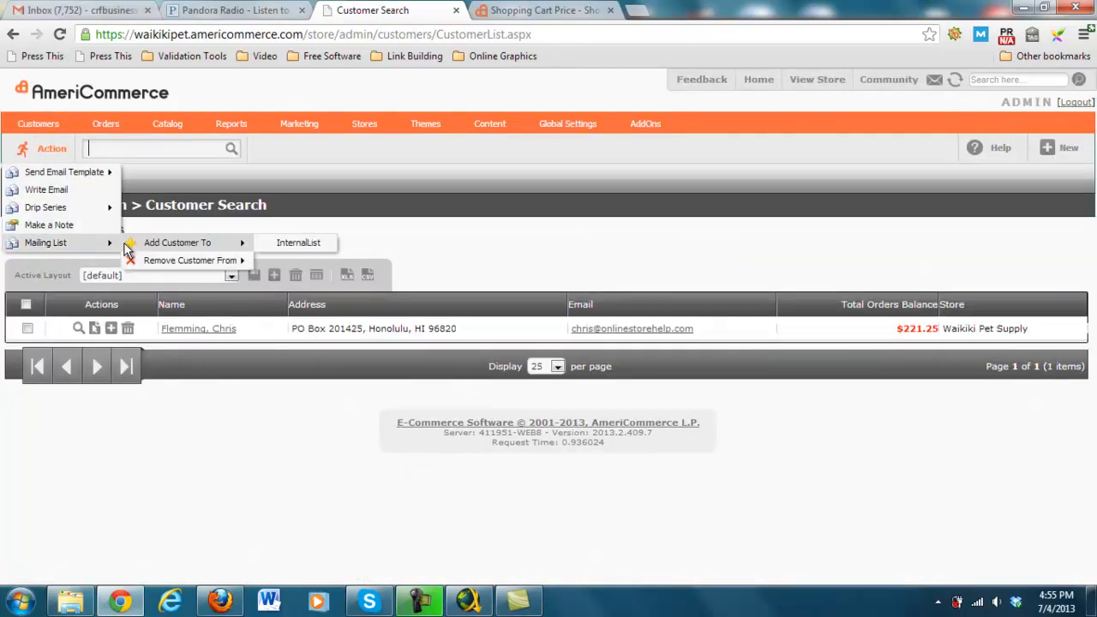
click(106, 123)
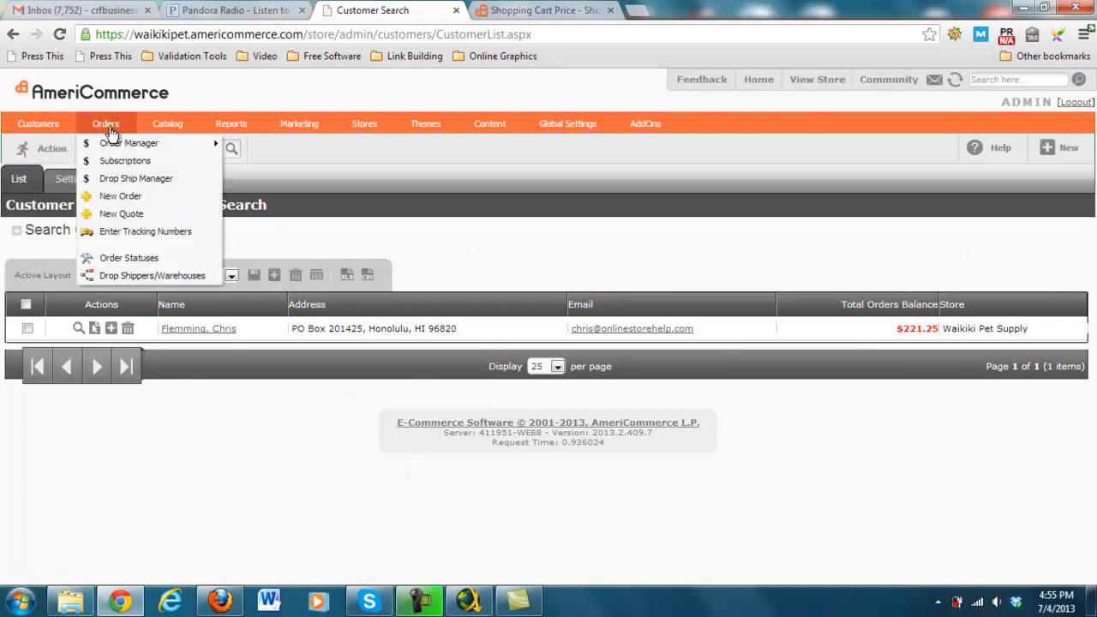
click(167, 124)
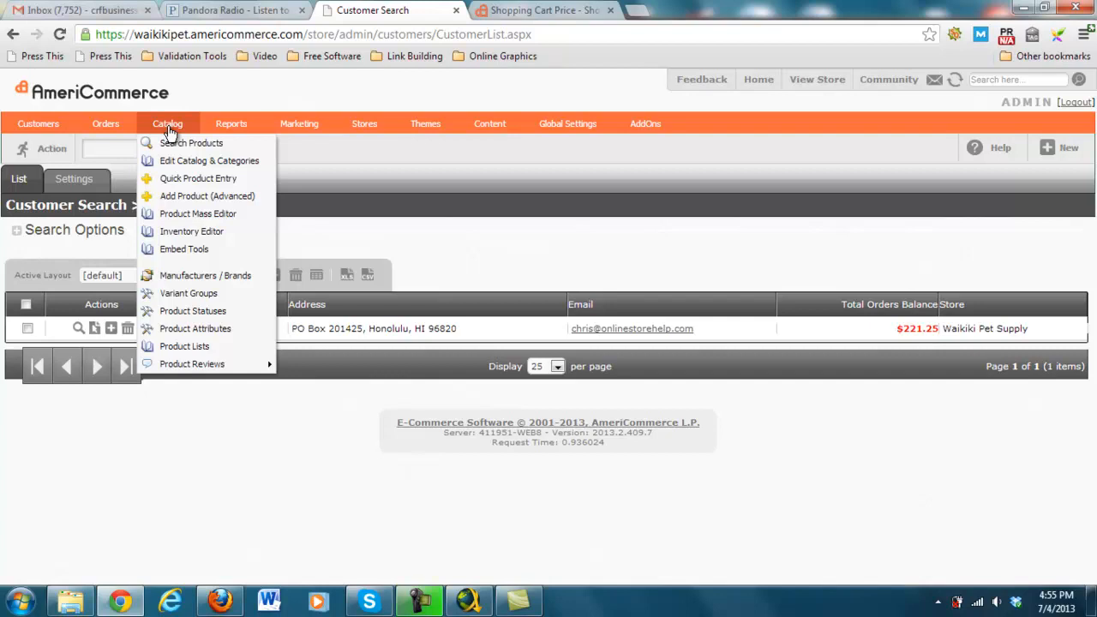
click(405, 173)
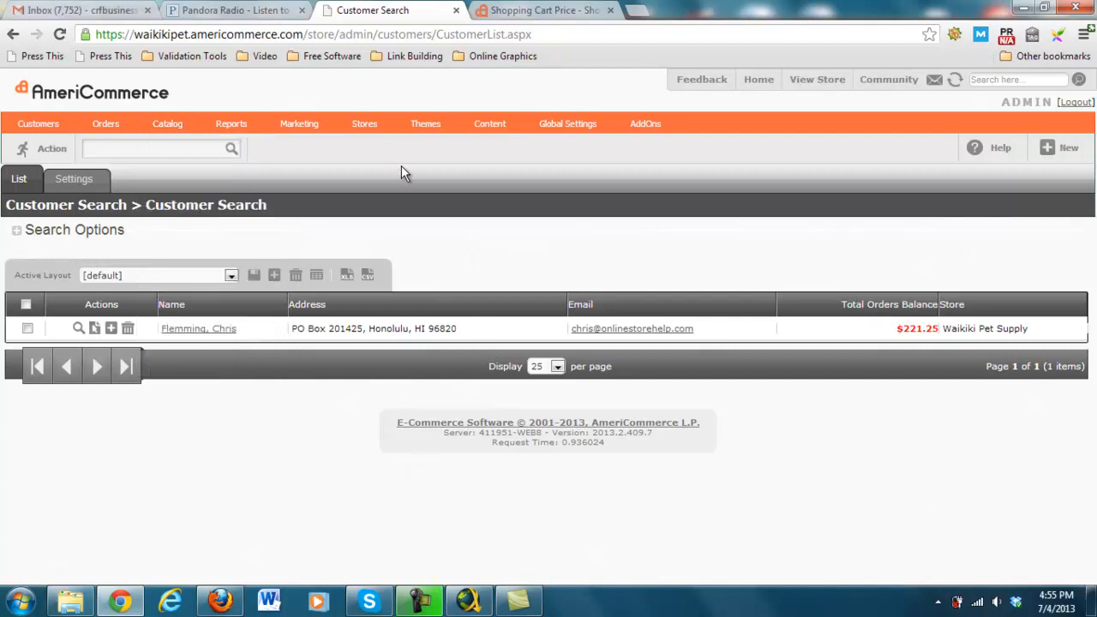
click(299, 123)
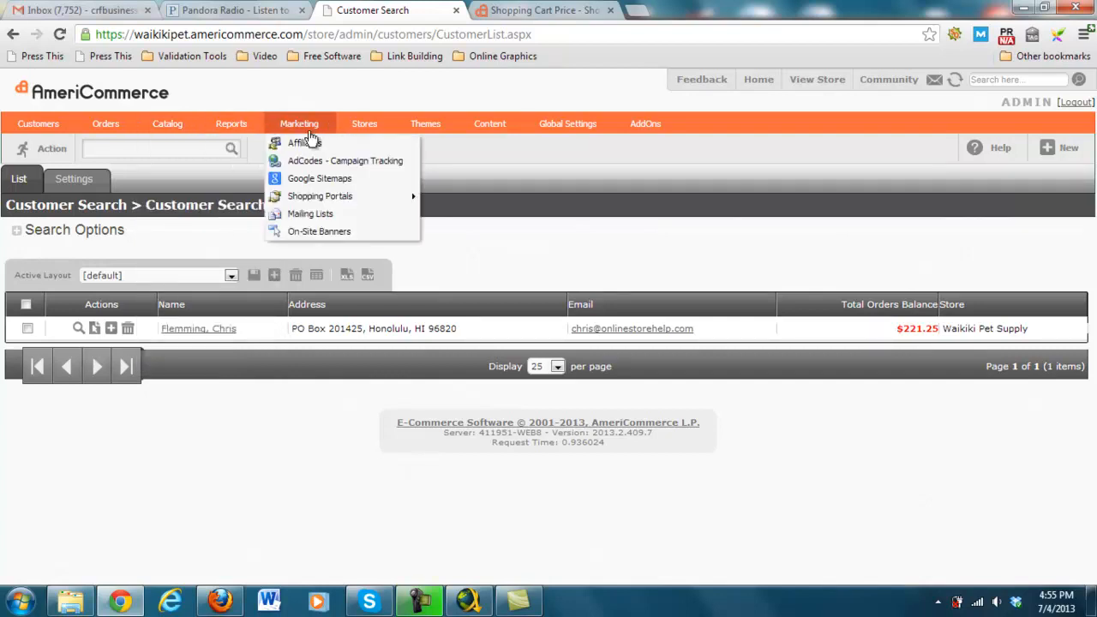
click(305, 143)
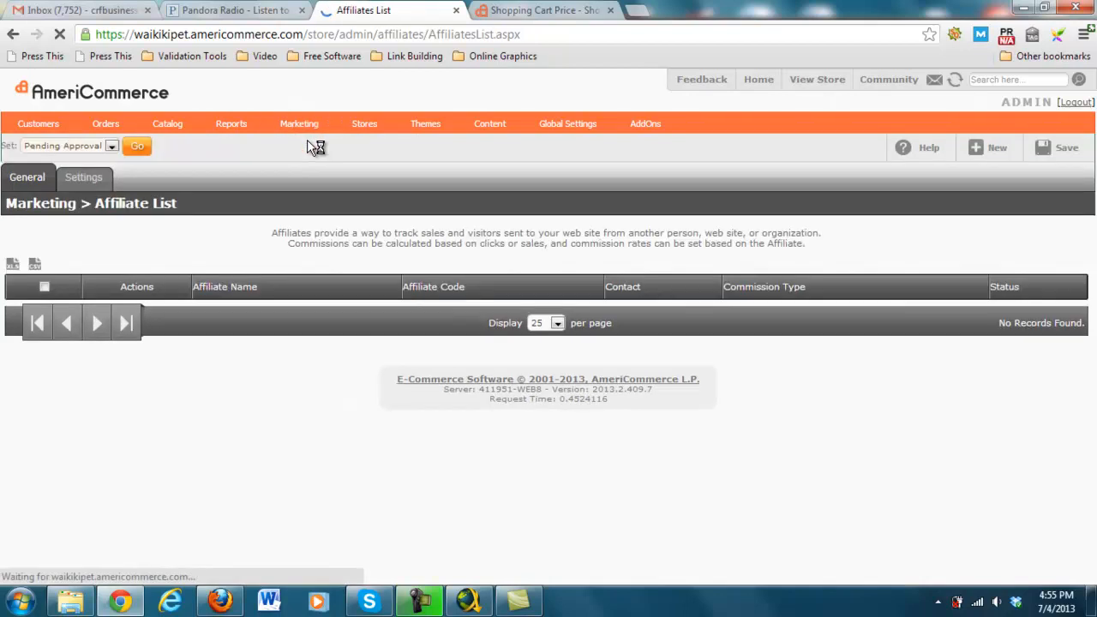